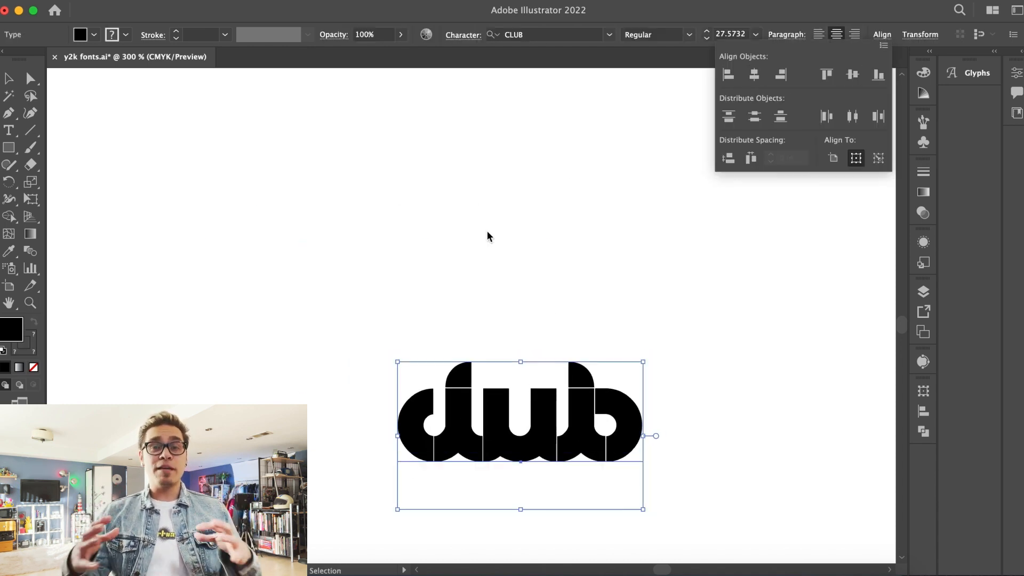
Deselect the club text and zoom out to show the logo and the stars, rings and swooshes.
click(490, 236)
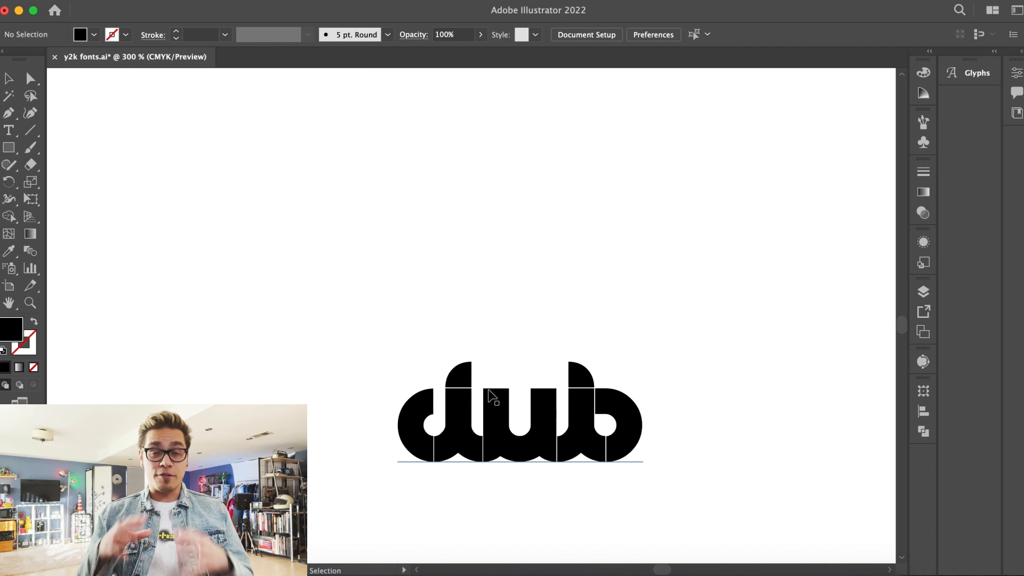
click(519, 411)
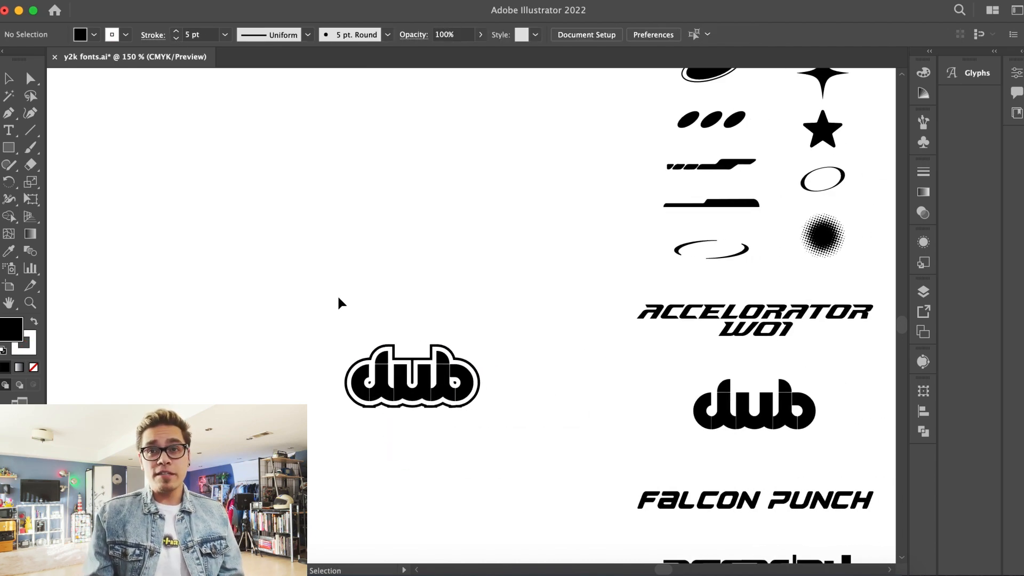
click(471, 317)
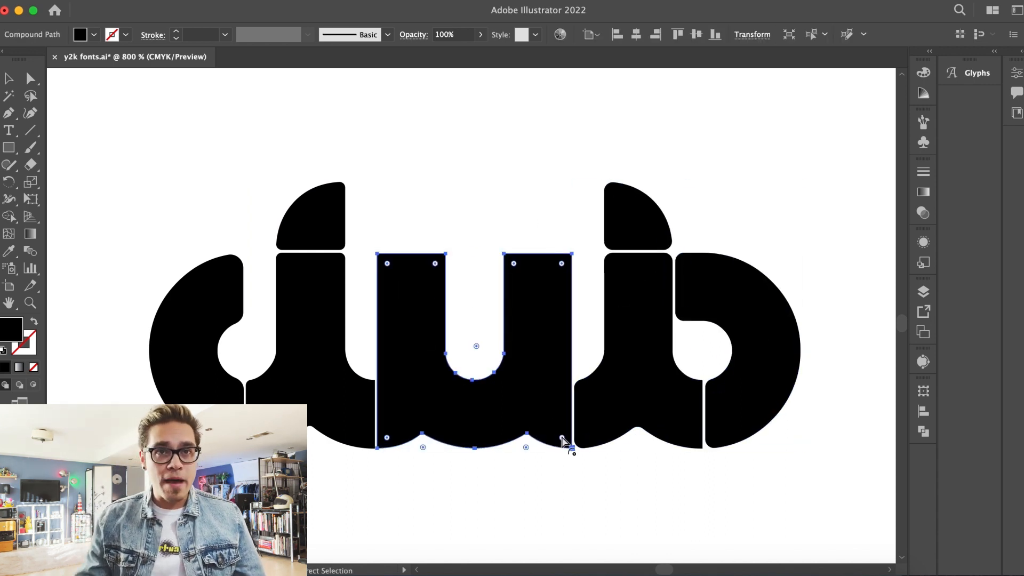
mouse_move(568, 445)
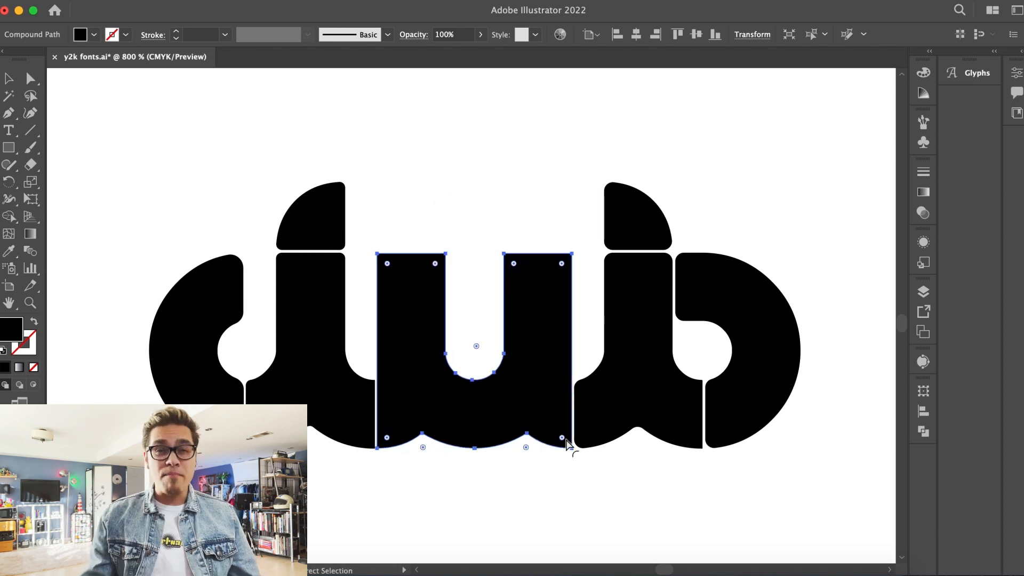
Round the middle club letter piece's corners through the Corners dialog, then deselect.
click(384, 478)
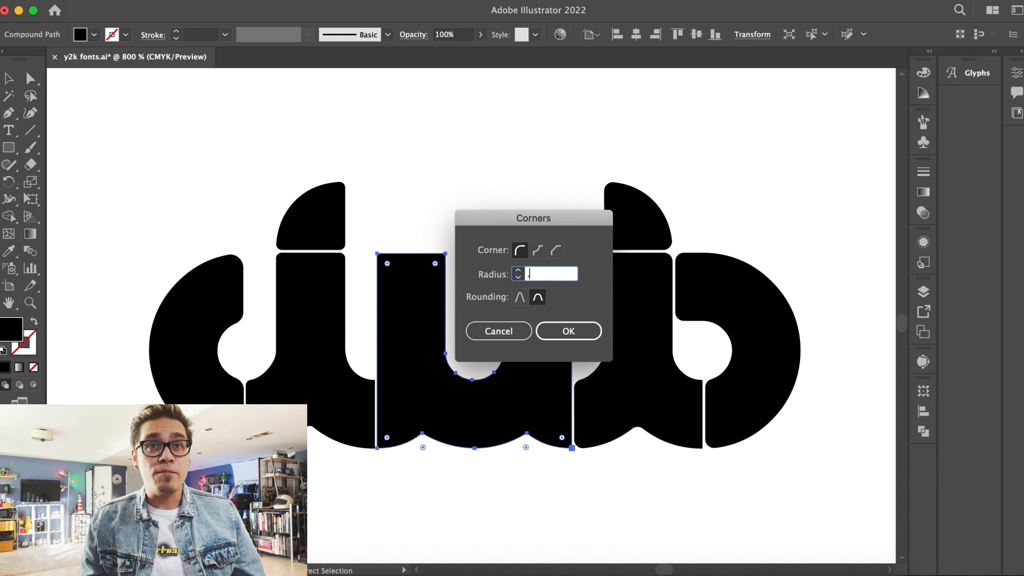
click(567, 330)
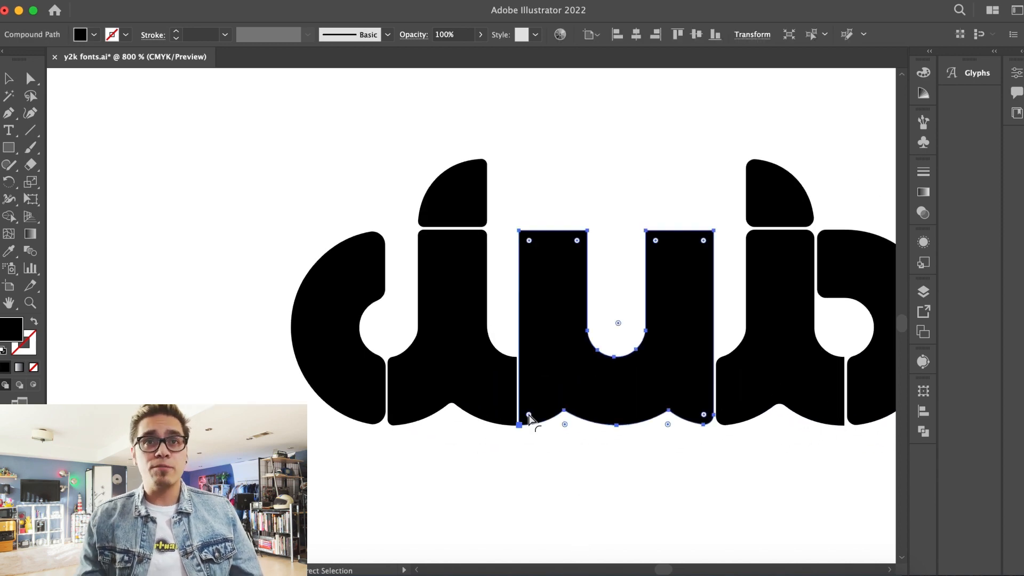
mouse_move(545, 249)
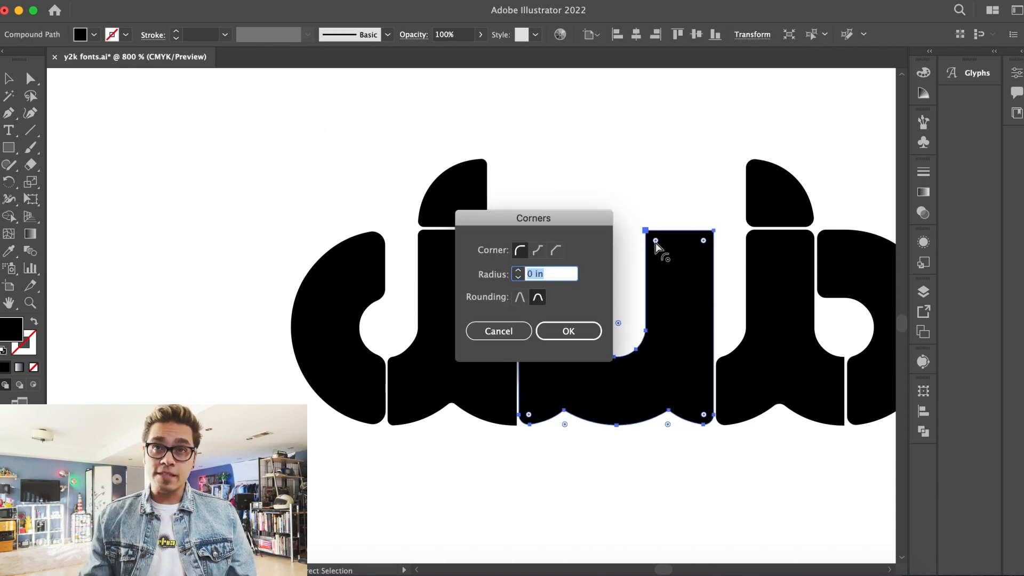
click(567, 330)
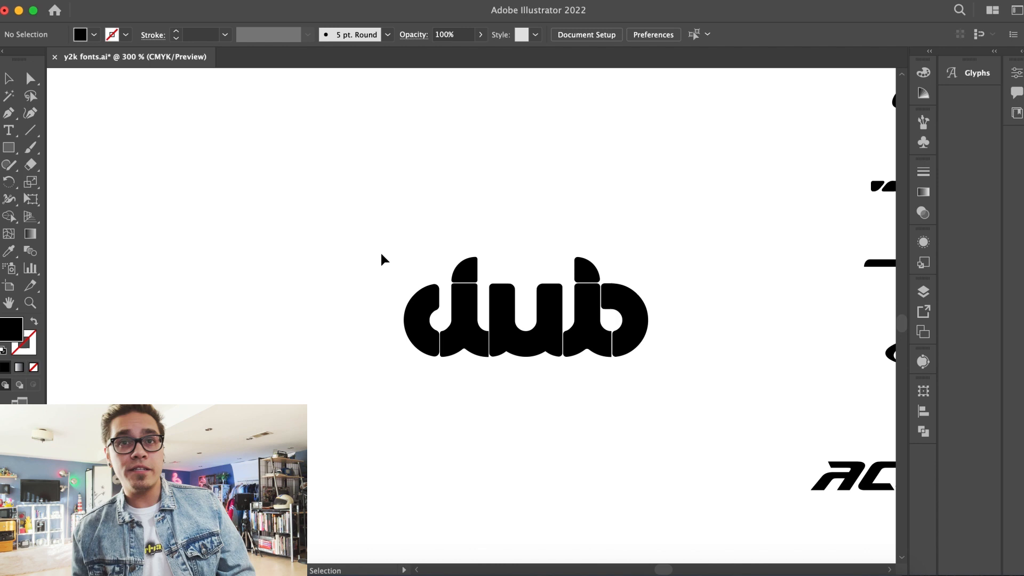
click(526, 307)
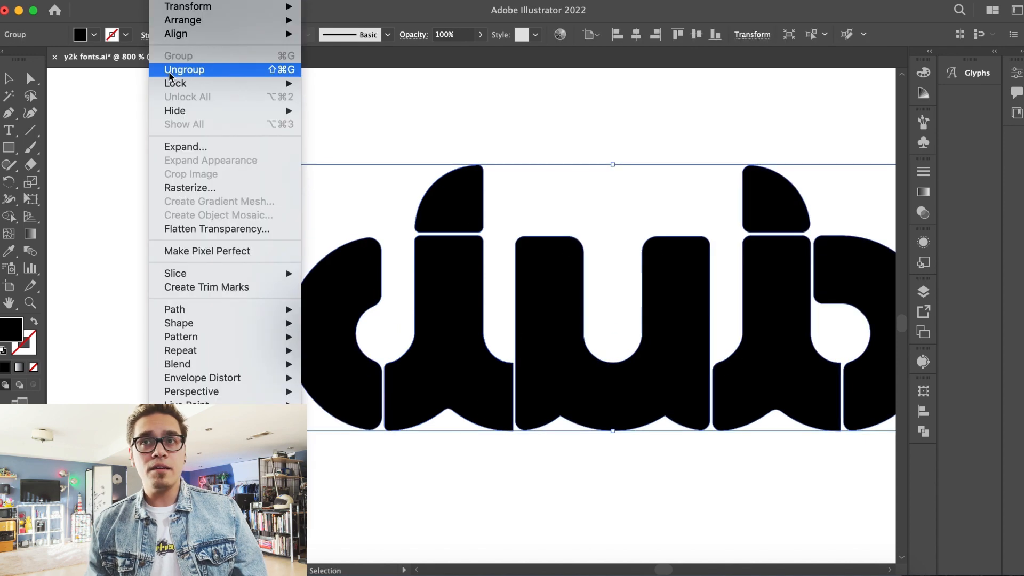
Ungroup the club letter pieces, select them all, and regroup them into one object.
click(184, 70)
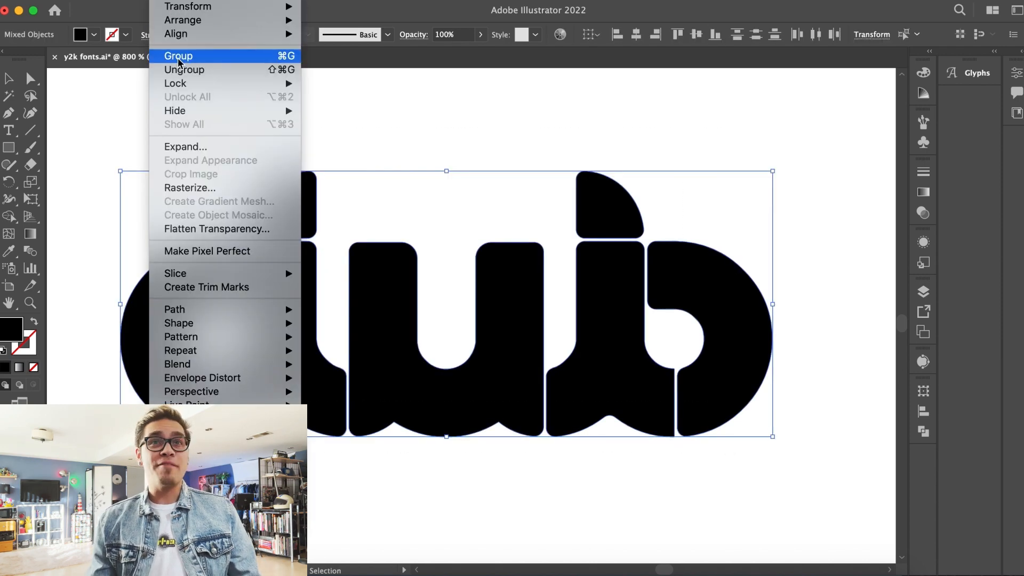
click(178, 56)
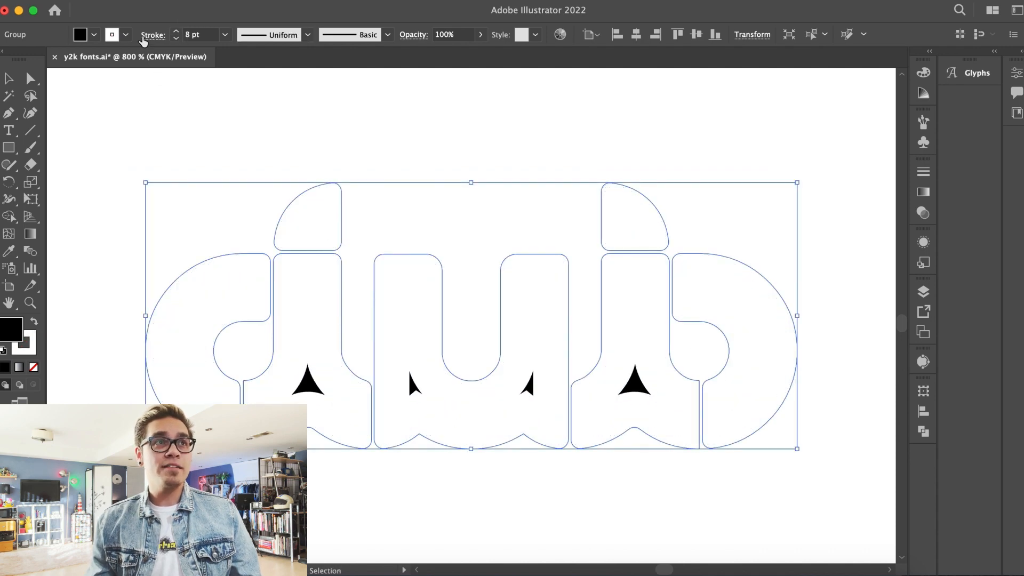
Set the club logo's outer outline stroke to about 7 pt.
click(208, 175)
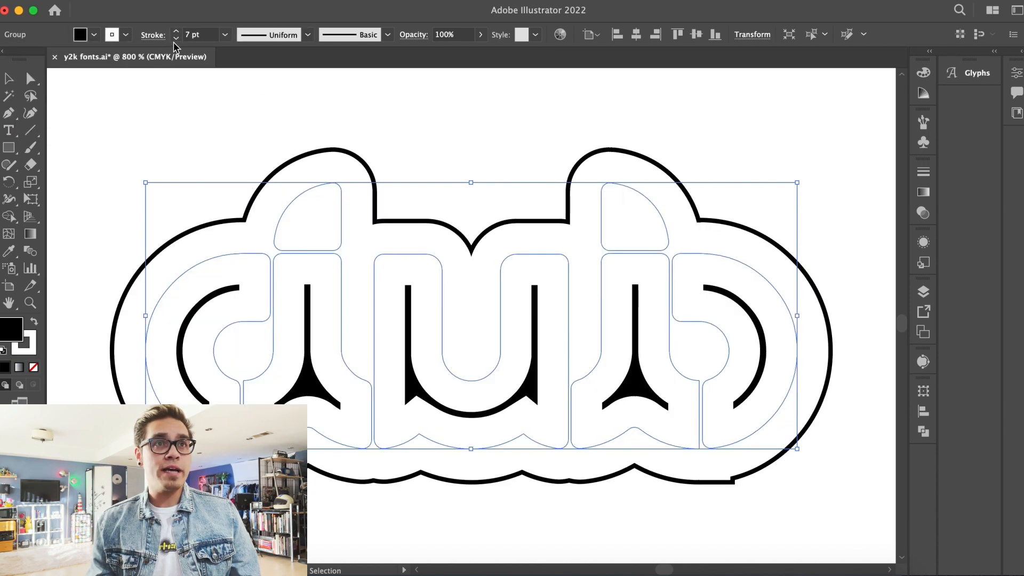
click(175, 124)
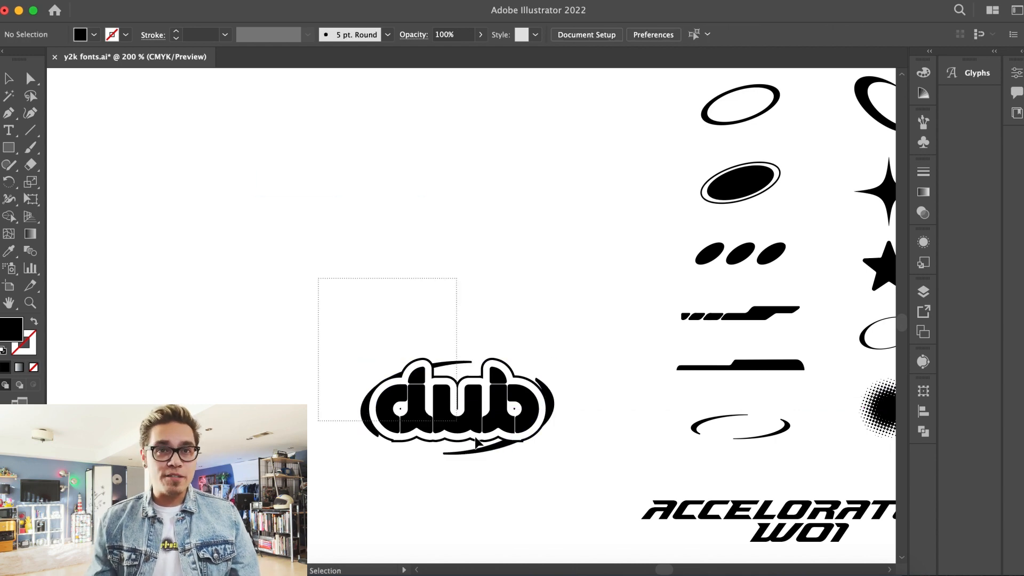
Draw small black ellipse dots inside the counters of the d and b.
click(9, 147)
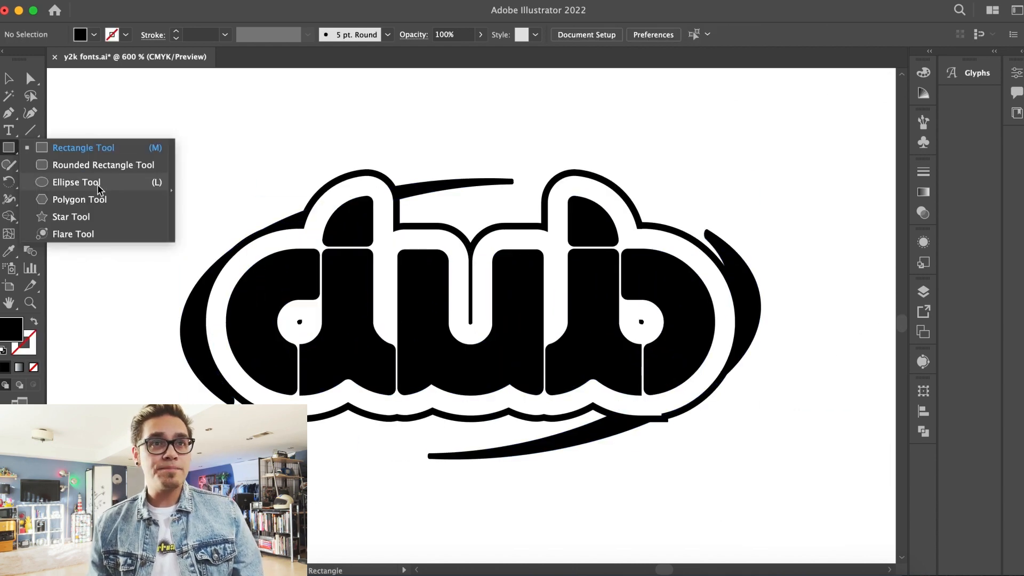
click(76, 182)
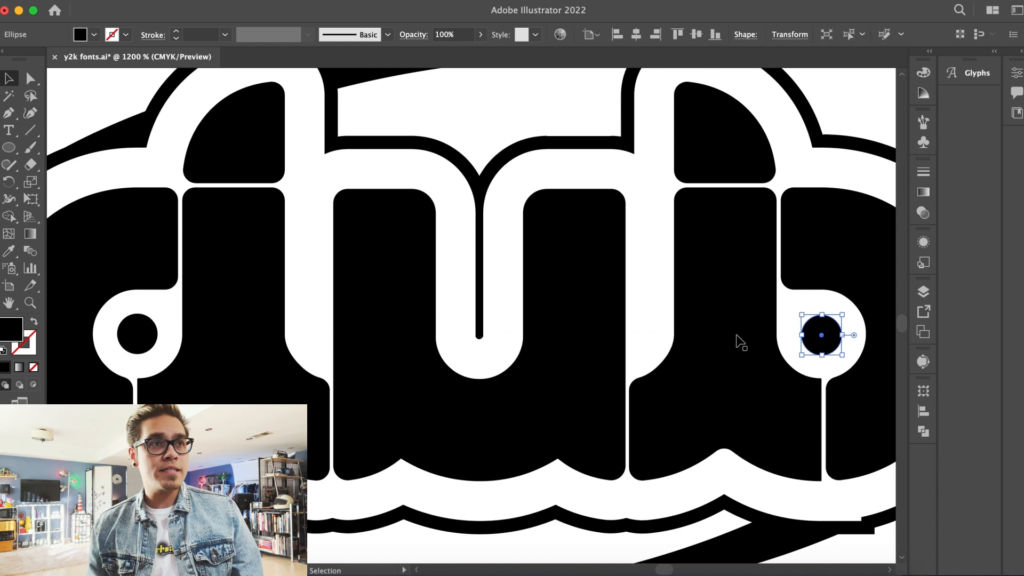
click(585, 35)
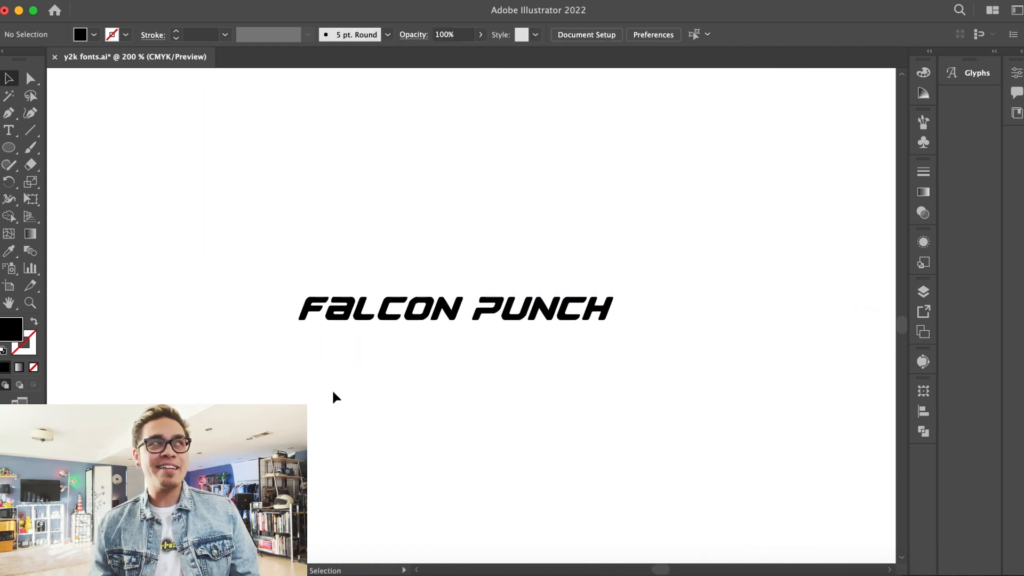
Edit the Falcon Punch text so PUNCH sits on its own line below FALCON.
click(454, 308)
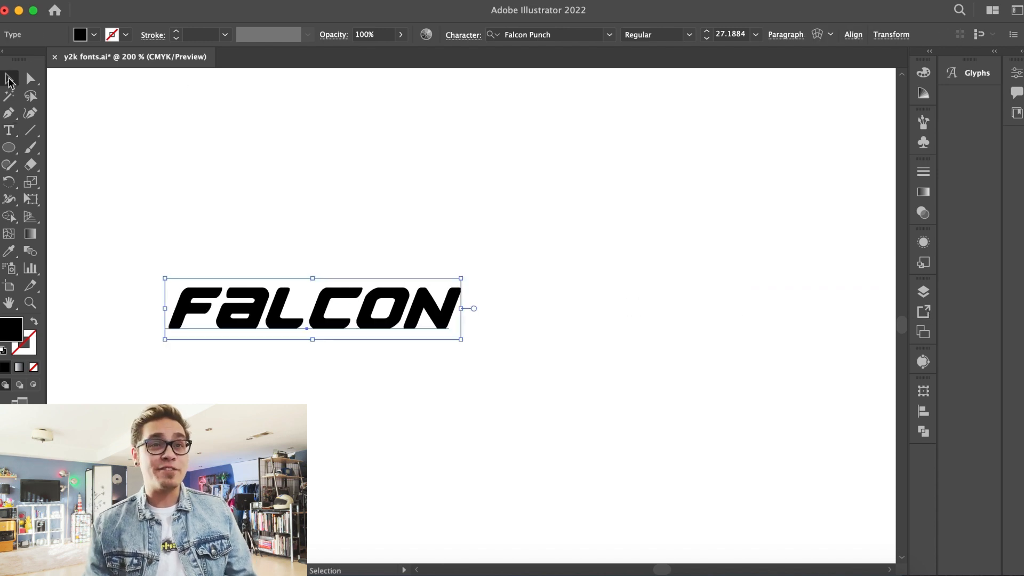
text(PUNCH)
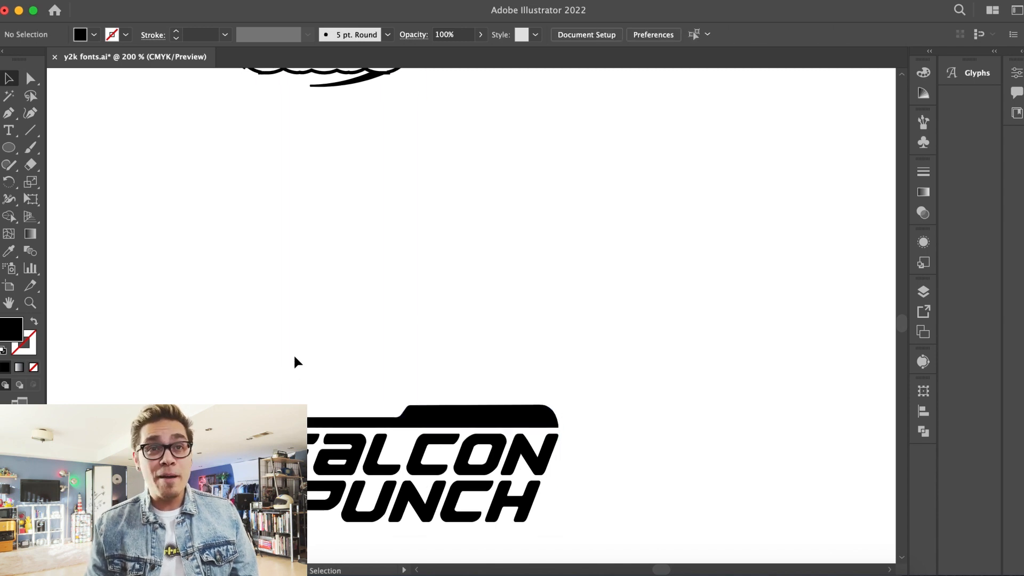
scroll(right, 3)
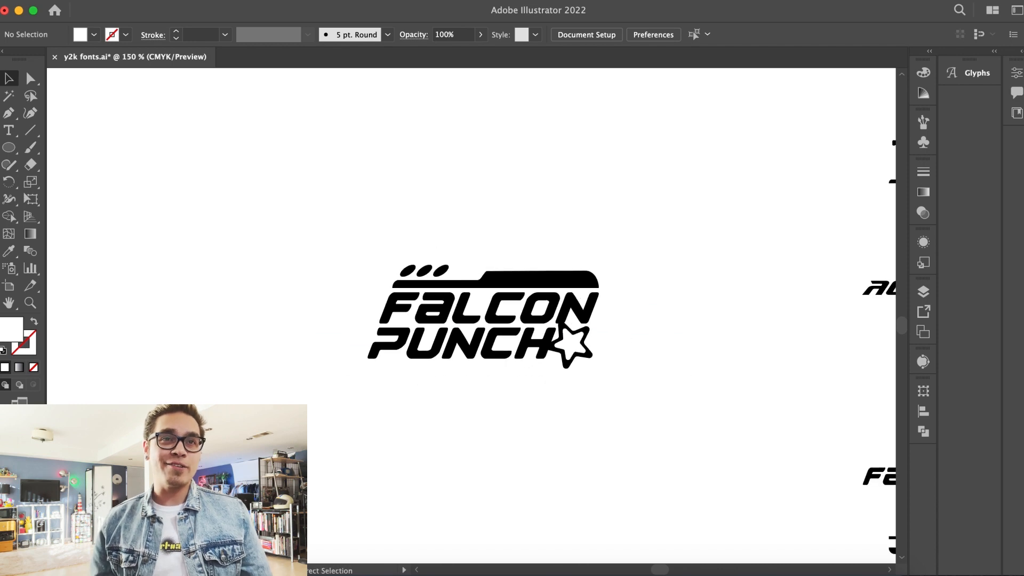
Duplicate the Falcon Punch logo below and give the copy a 4 pt black stroke.
click(481, 314)
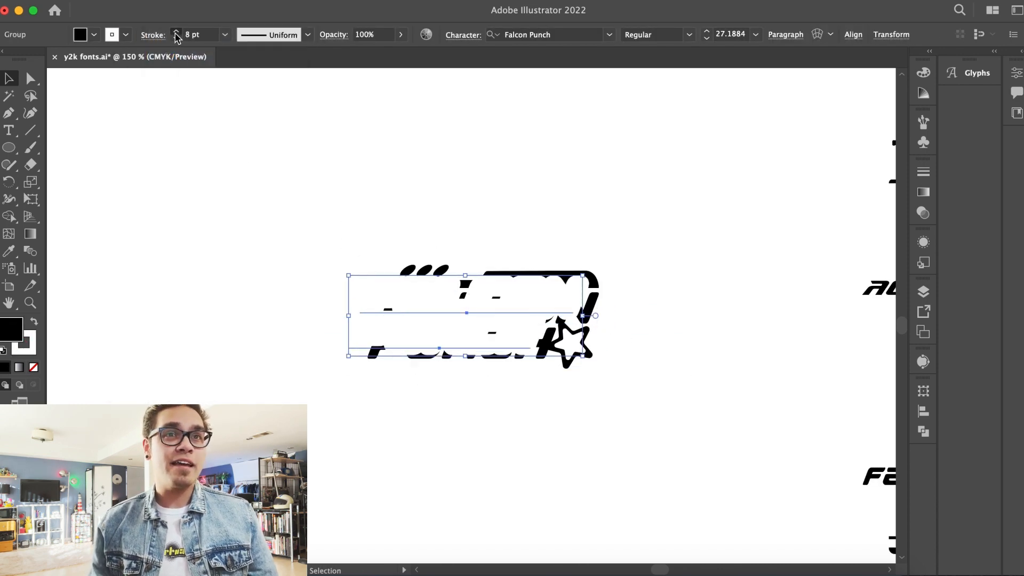
click(176, 32)
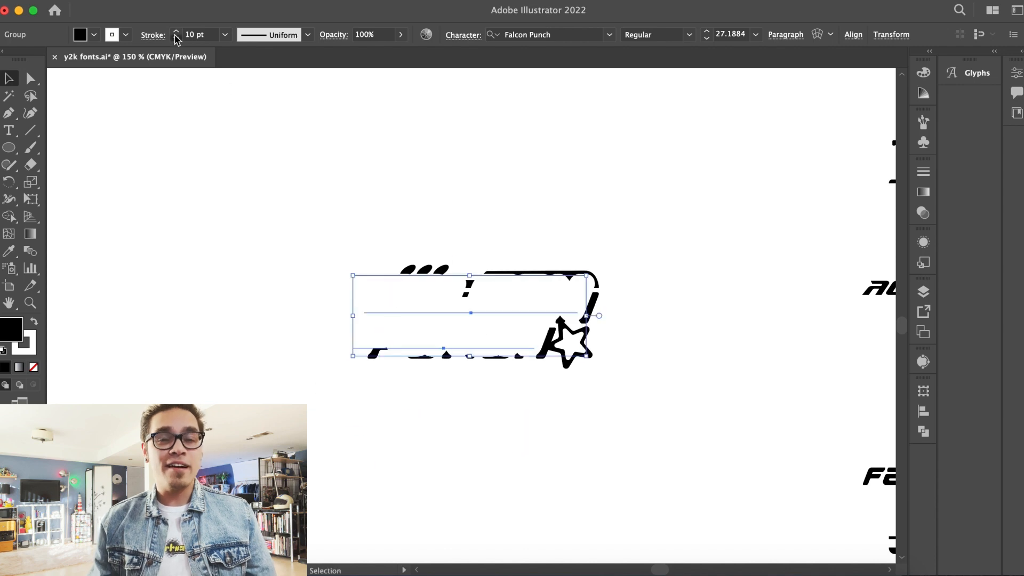
click(273, 398)
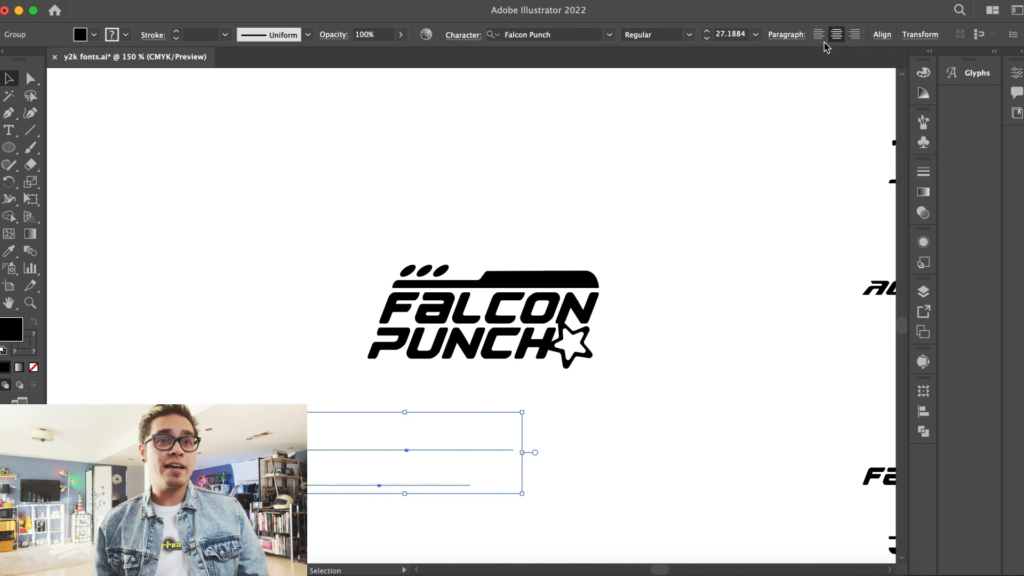
click(482, 320)
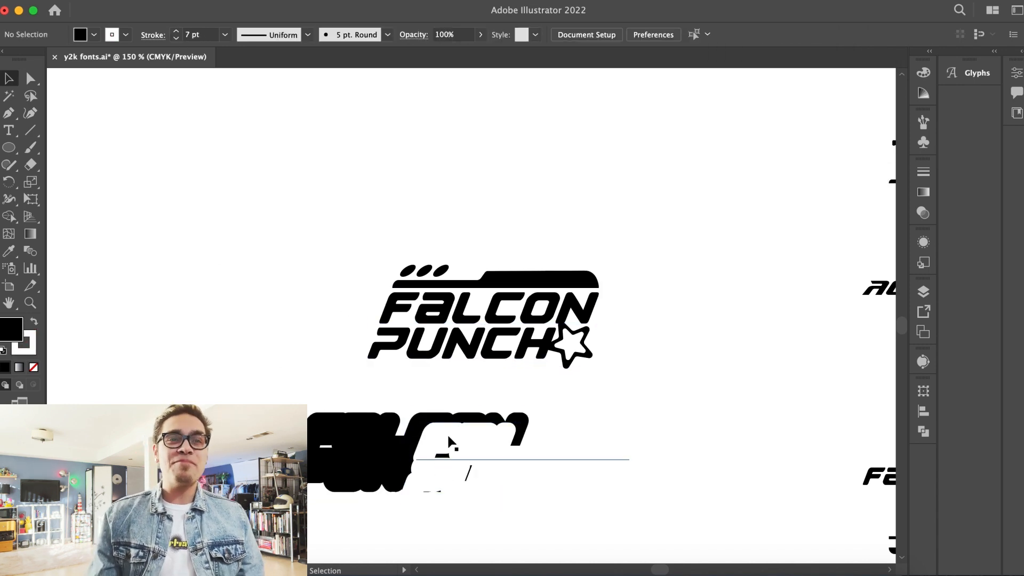
click(418, 450)
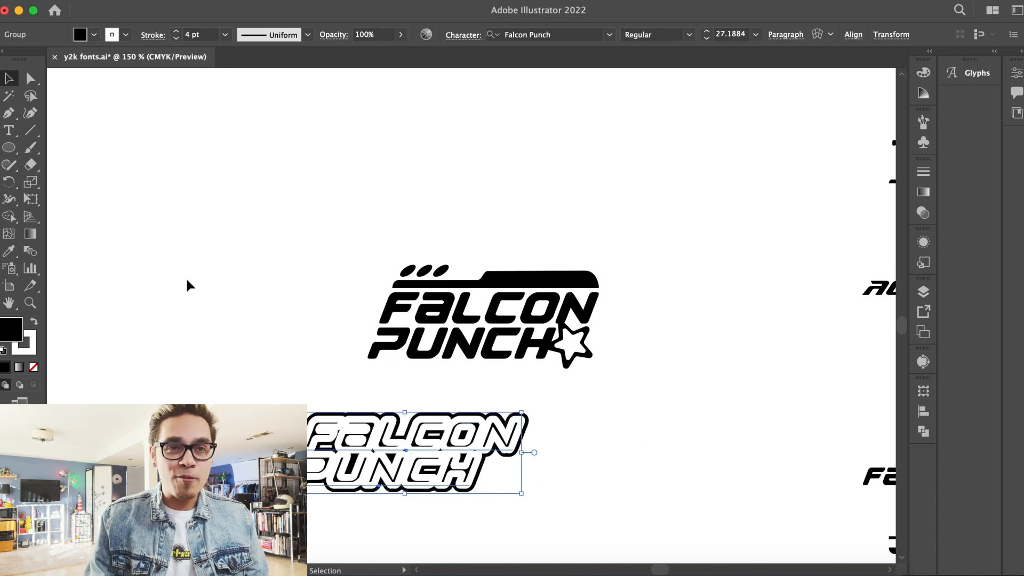
click(190, 285)
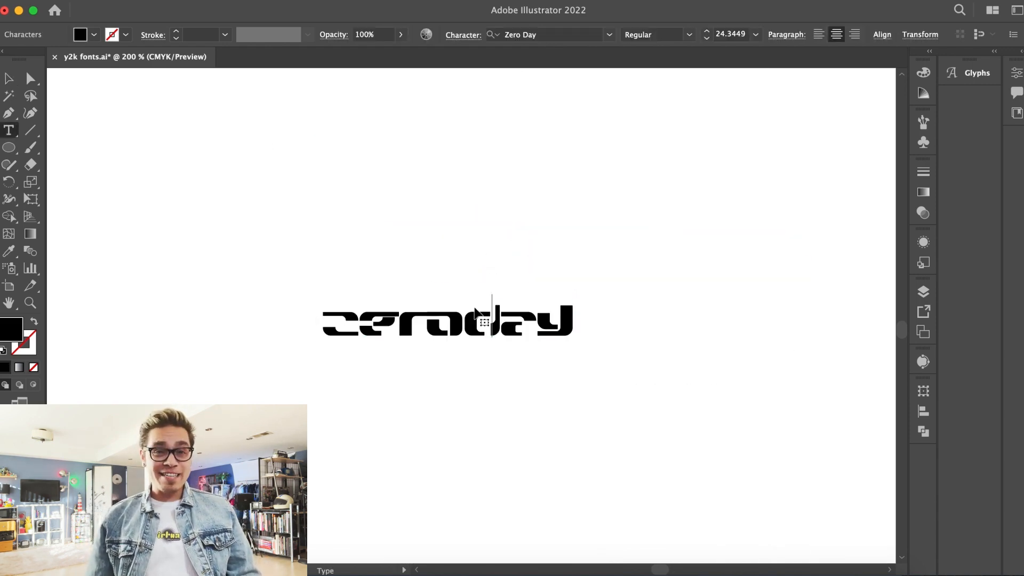
Try the Zero Day font on 'millennium' and 'lmfao', then type 'zeroday'.
text(millennium)
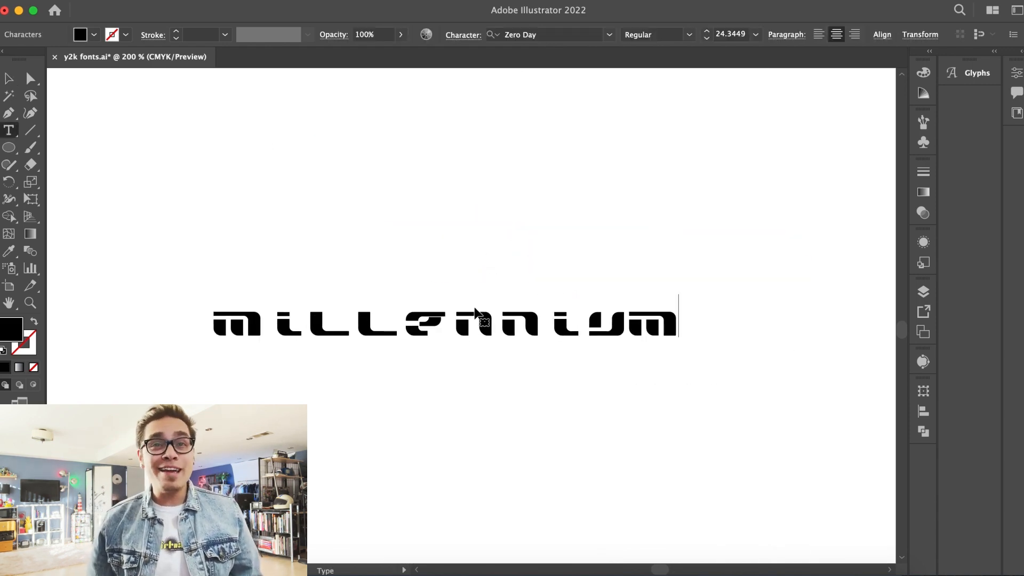
text(lmfao)
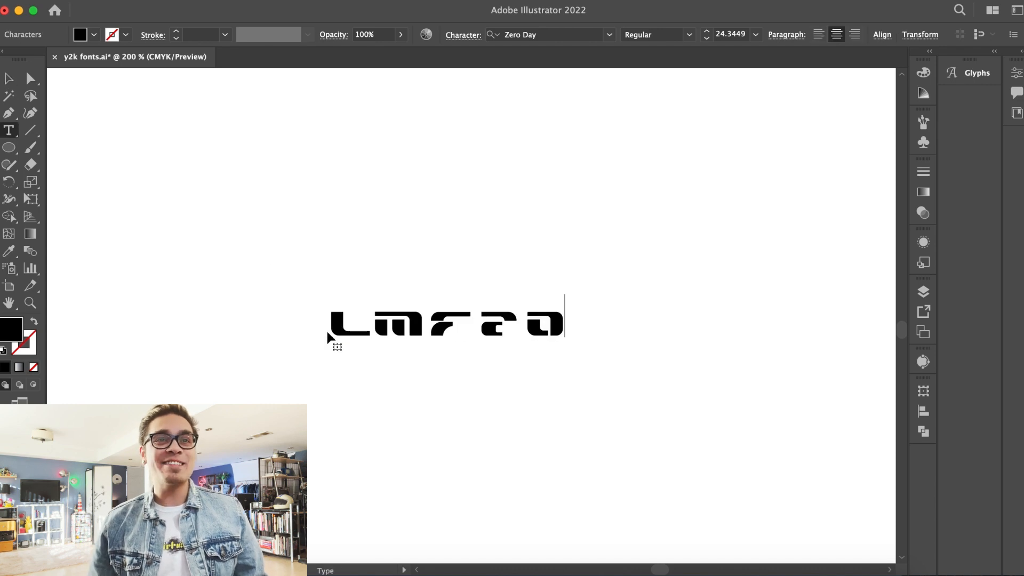
text(zeroday)
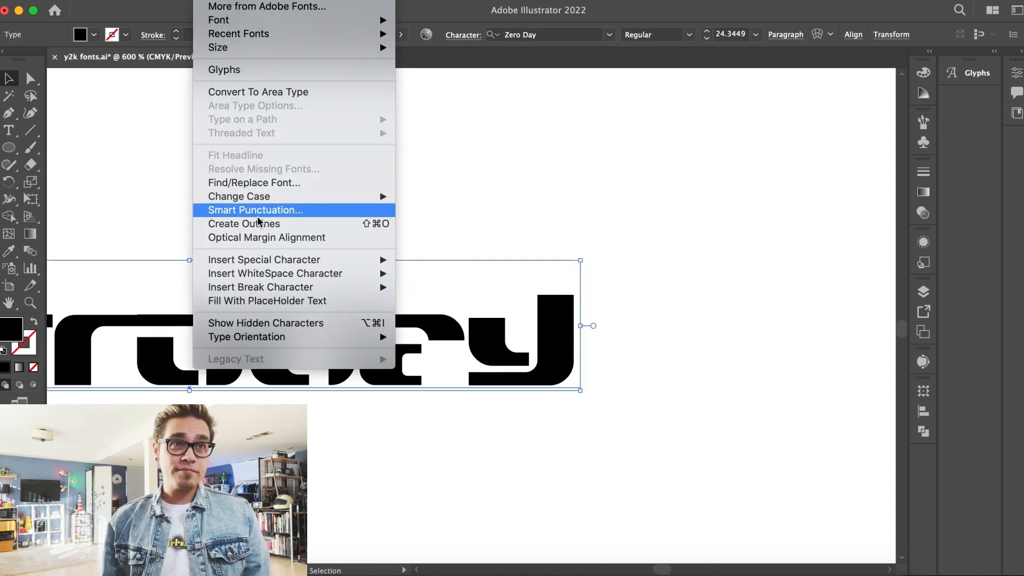
Outline the zeroday text, offset a united black border around it, and add a thin stroke.
click(439, 189)
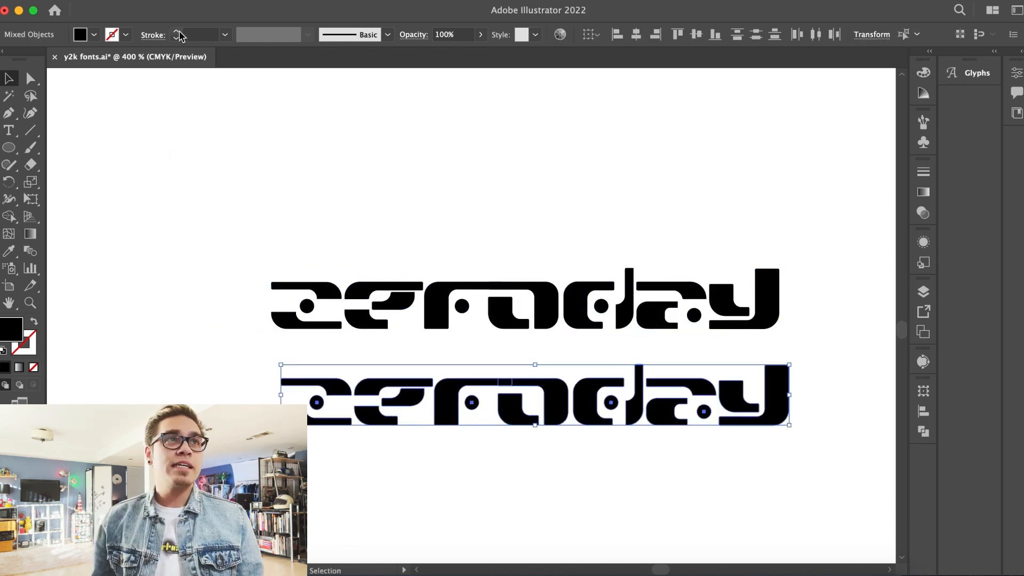
click(30, 79)
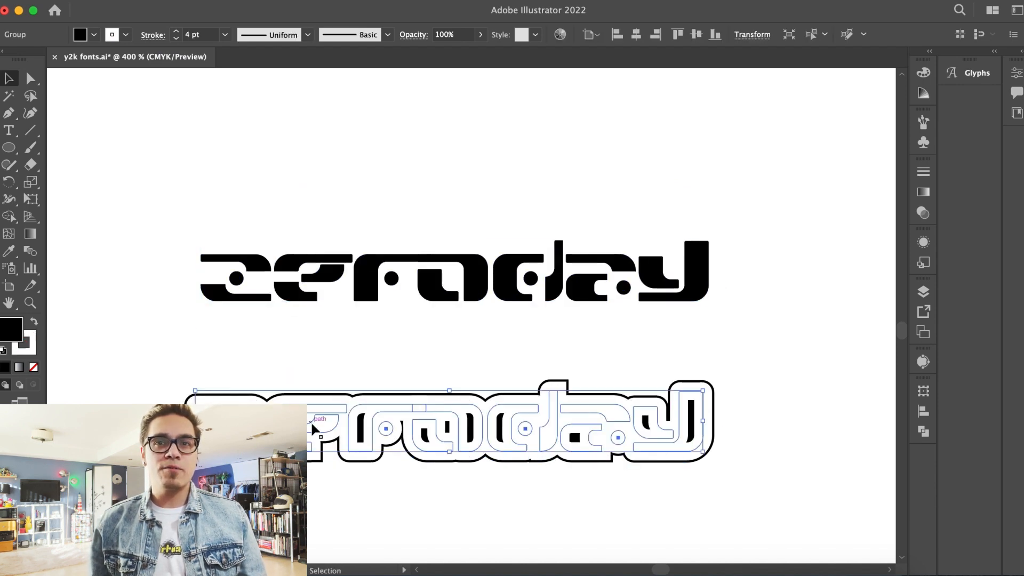
click(175, 31)
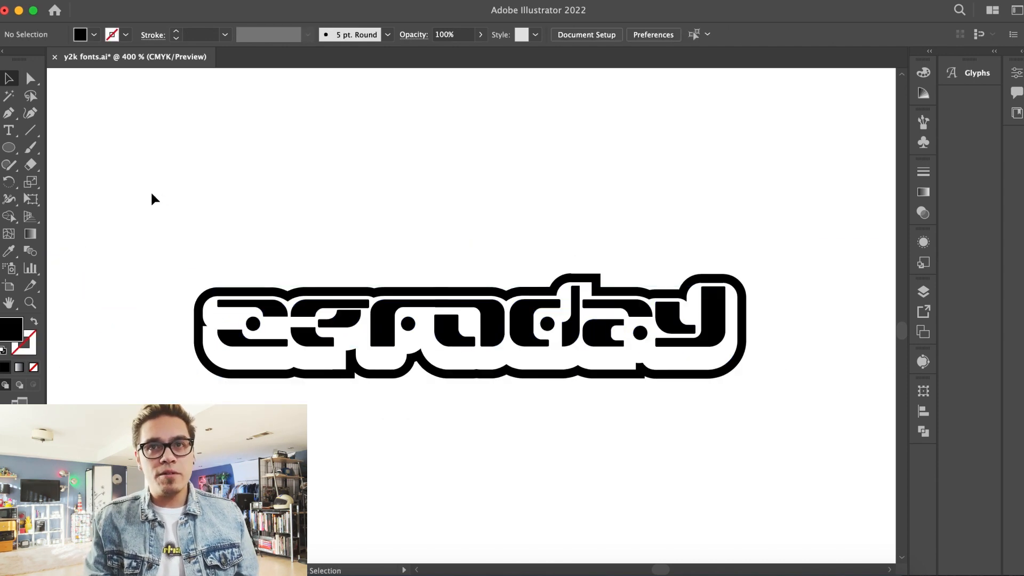
mouse_move(516, 175)
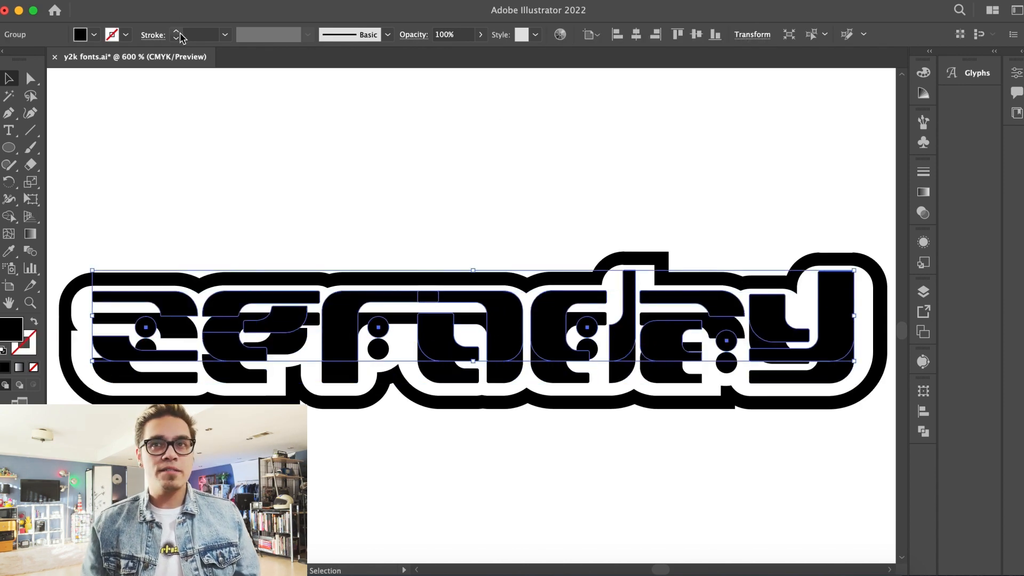
click(111, 34)
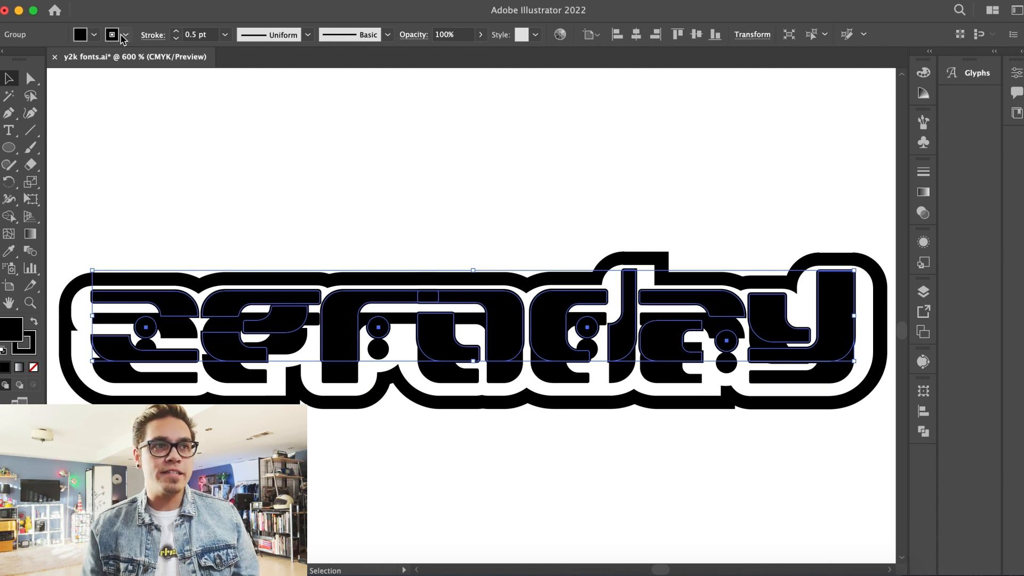
Warp the zeroday logo using the Arc Lower style with about -14% bend.
click(318, 209)
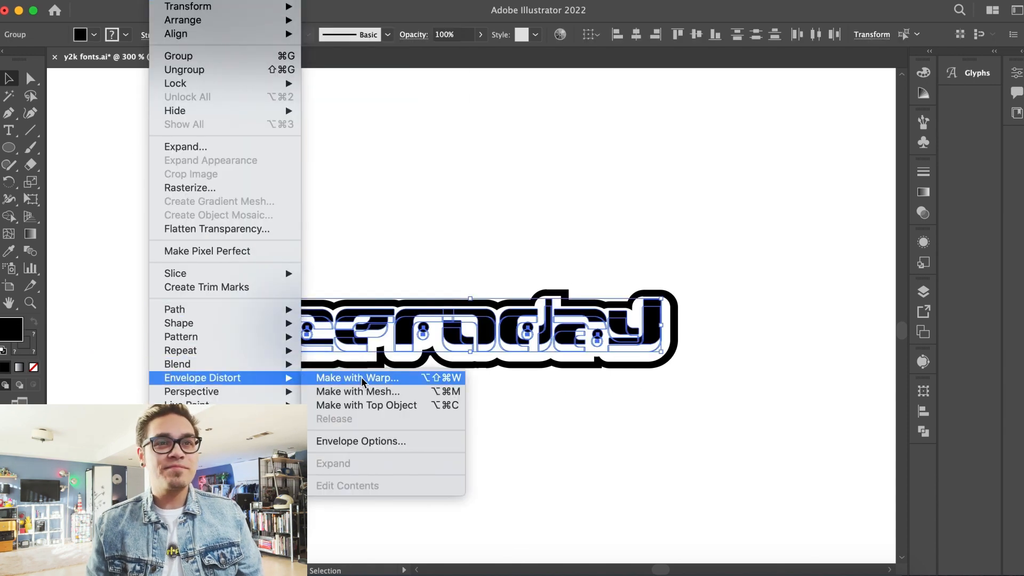
click(357, 377)
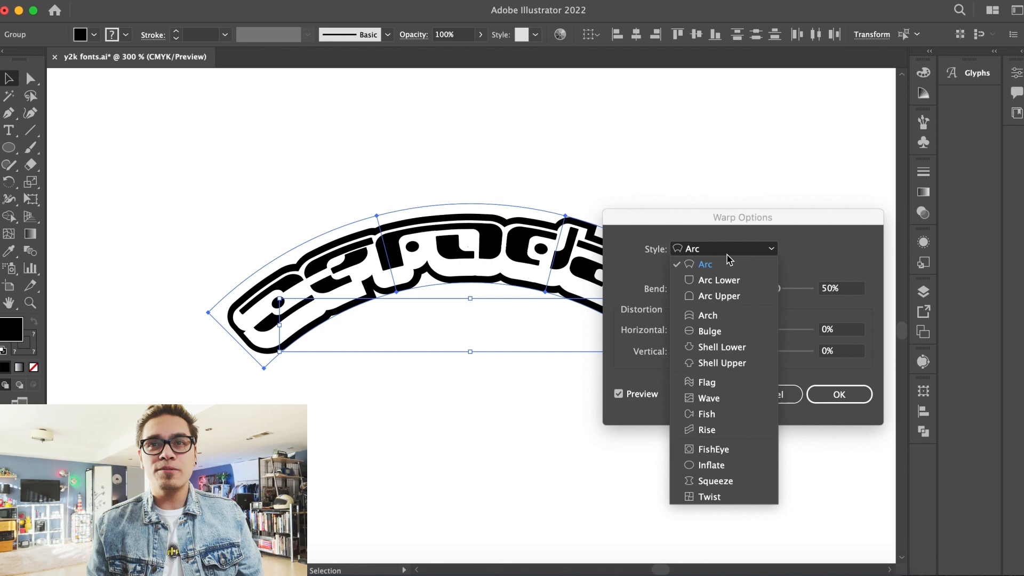
mouse_move(709, 313)
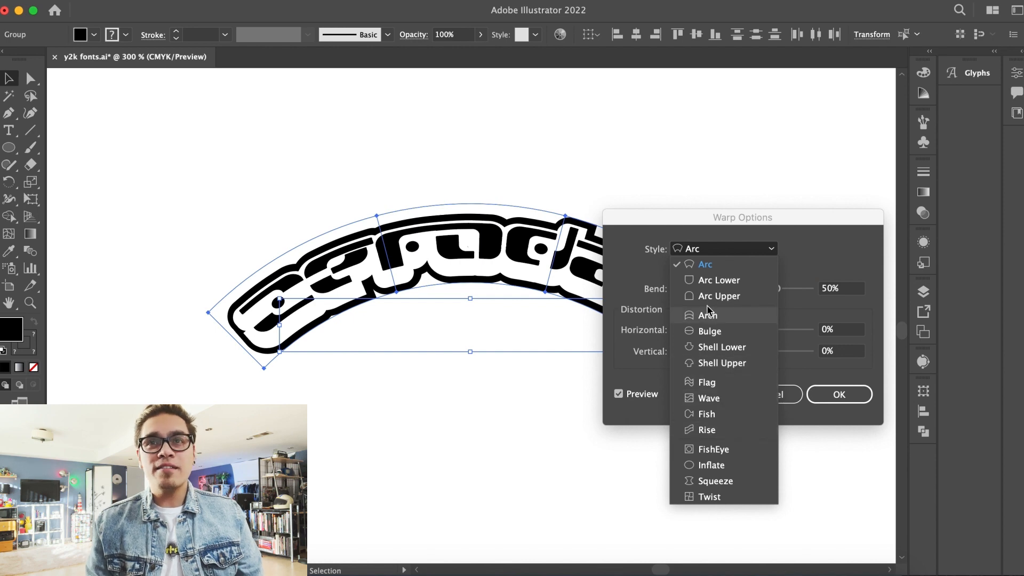
click(718, 279)
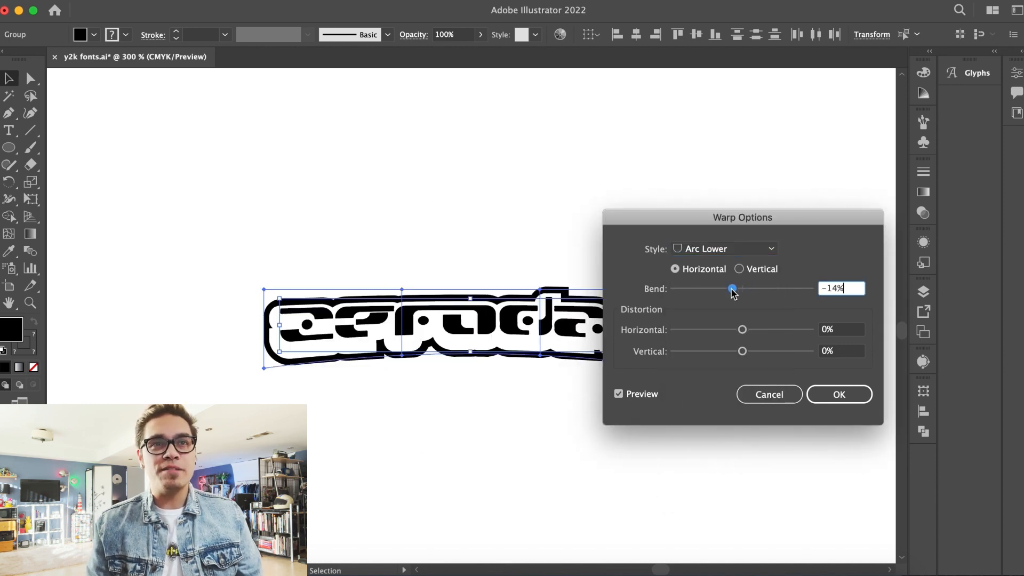
click(771, 248)
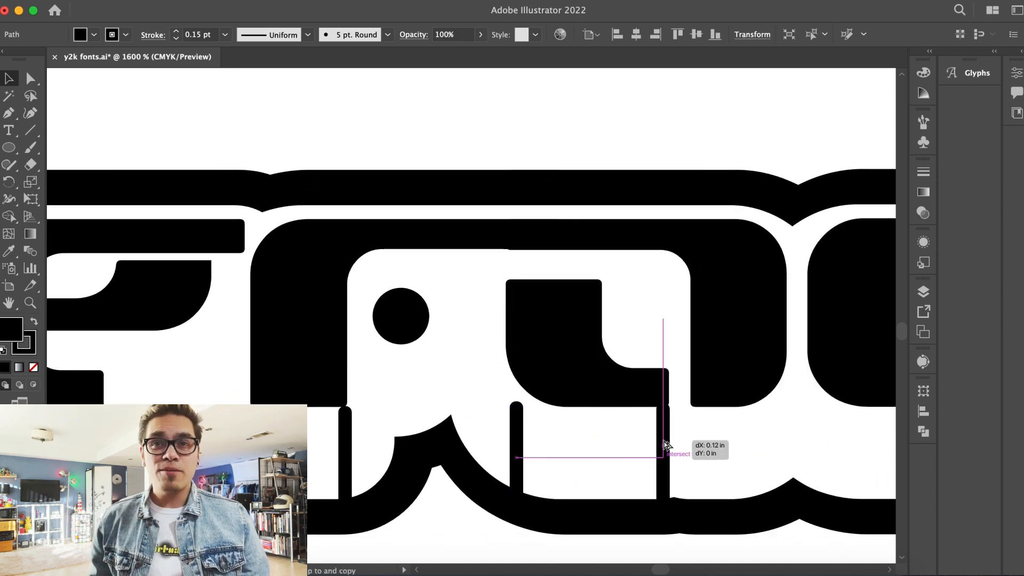
Drop a copy of the vertical bar under the next zeroday letter.
click(614, 450)
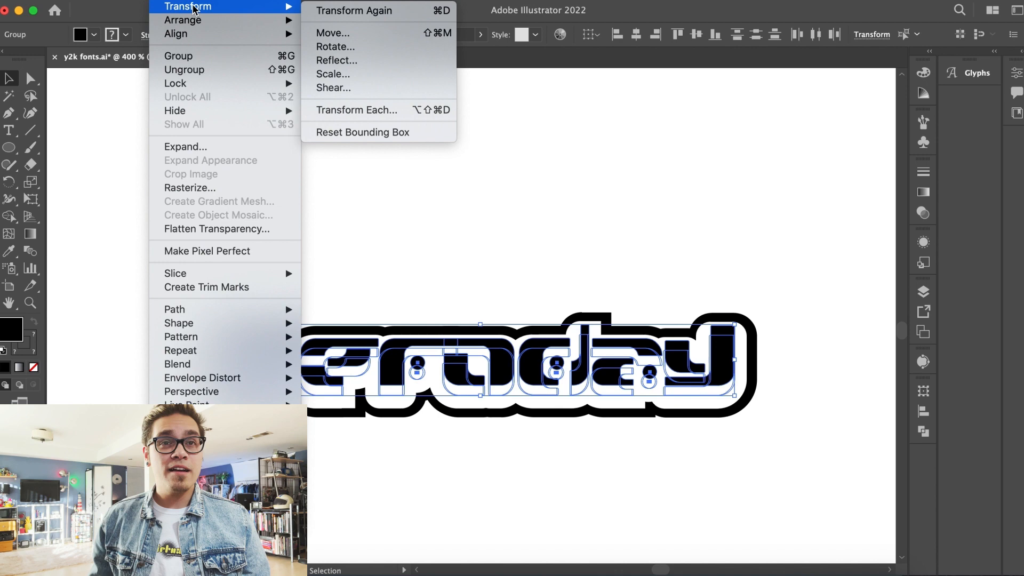
Shear the zeroday logo horizontally by -20° and select the slanted result.
click(332, 88)
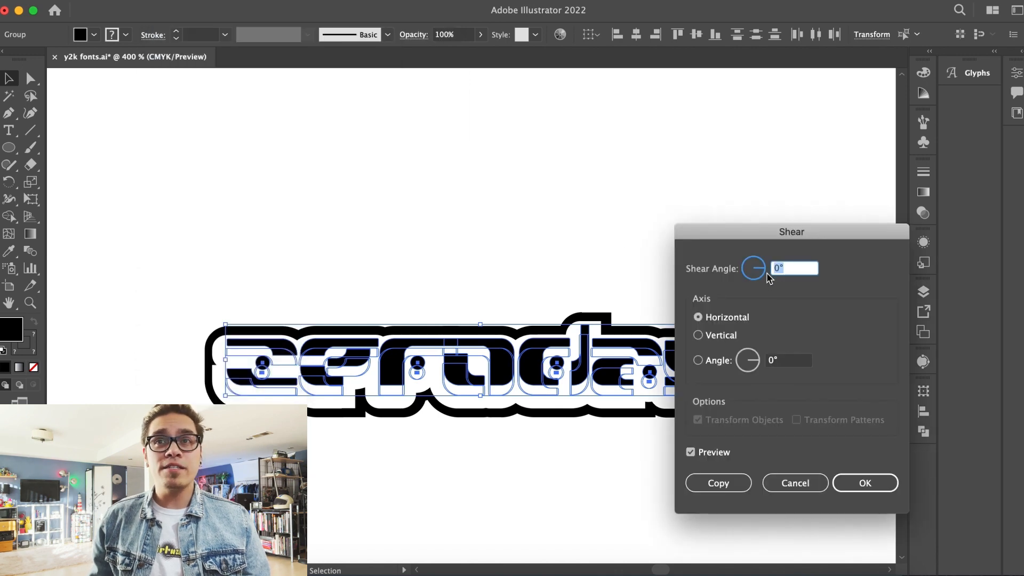
text(-20)
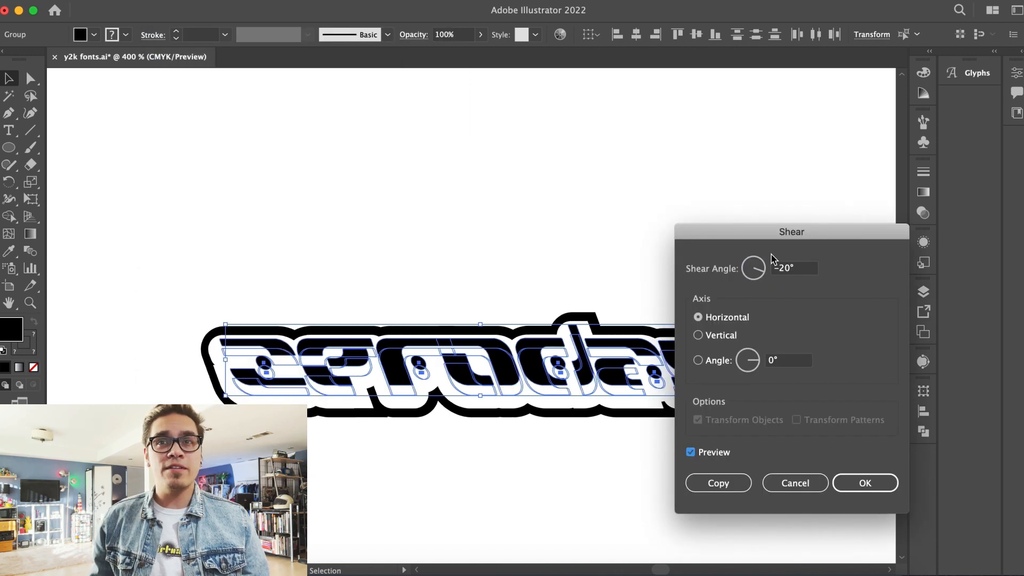
click(865, 482)
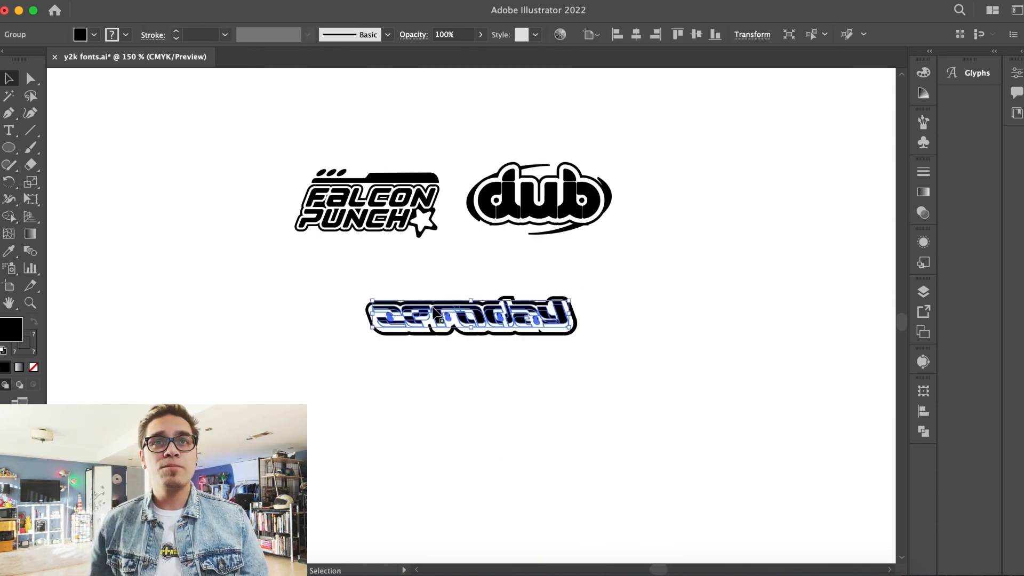
click(506, 381)
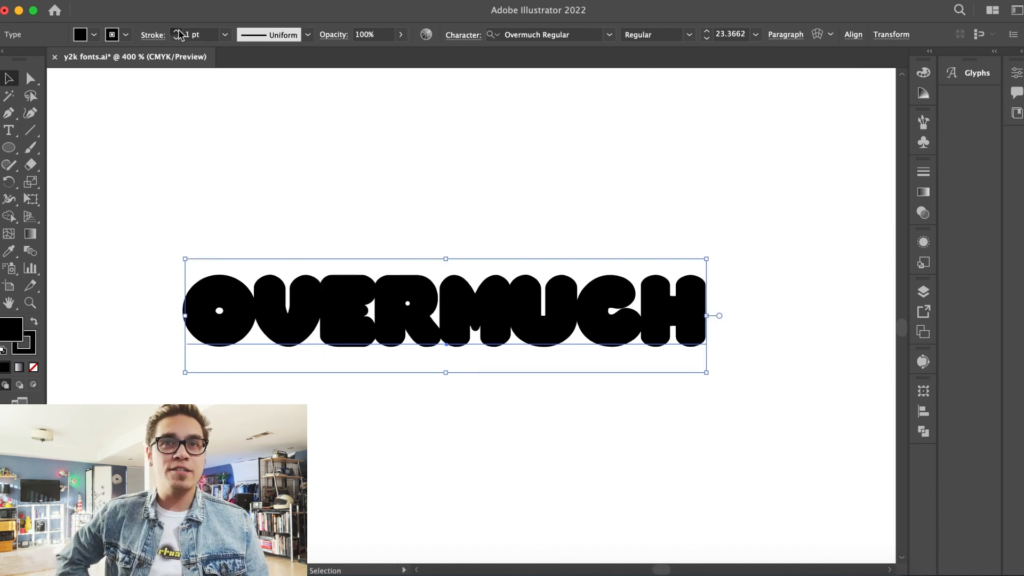
Try a thicker stroke on OVERMUCH, then set the stroke to None and reselect the text.
click(174, 31)
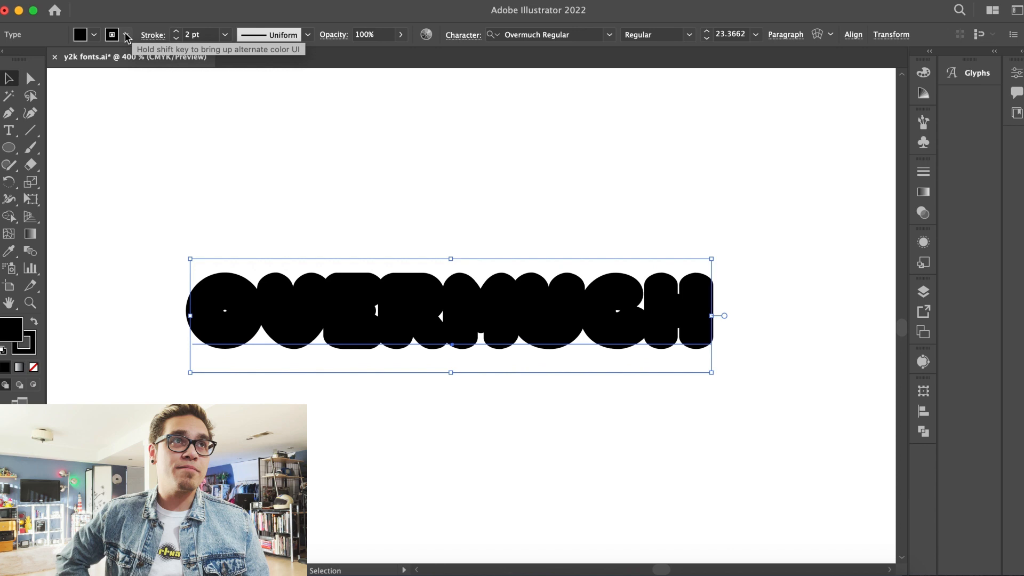
click(111, 34)
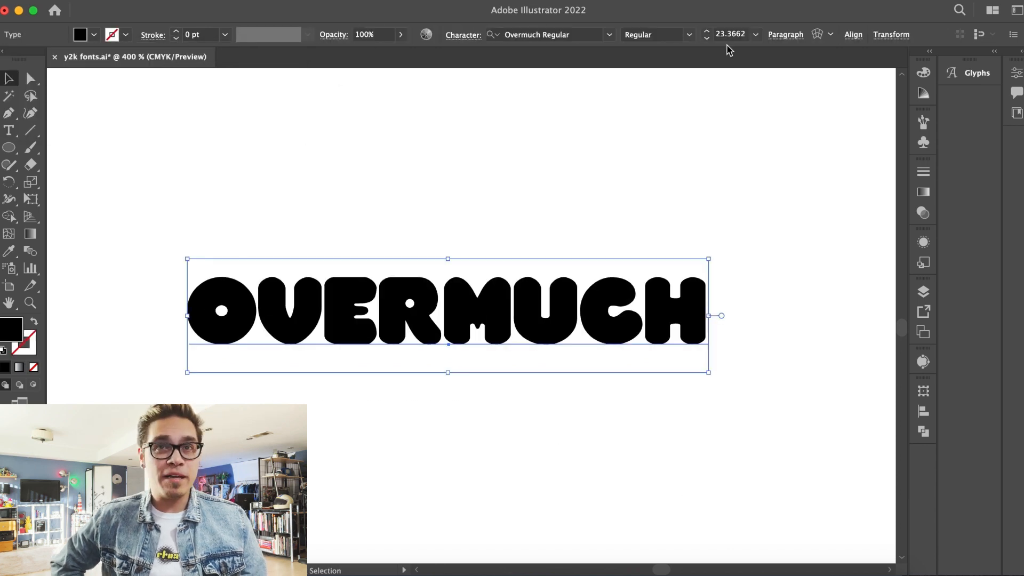
mouse_move(340, 285)
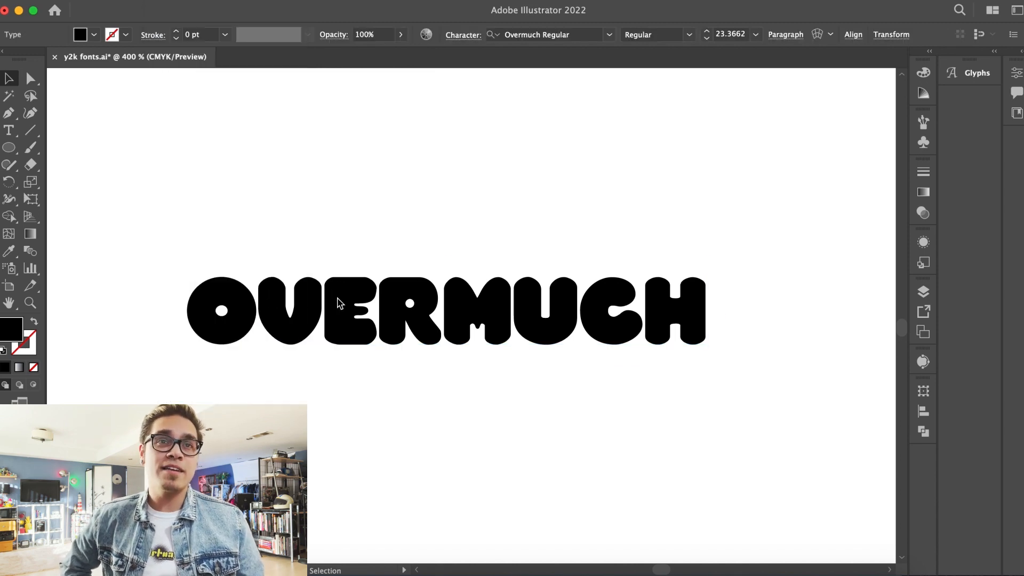
click(375, 346)
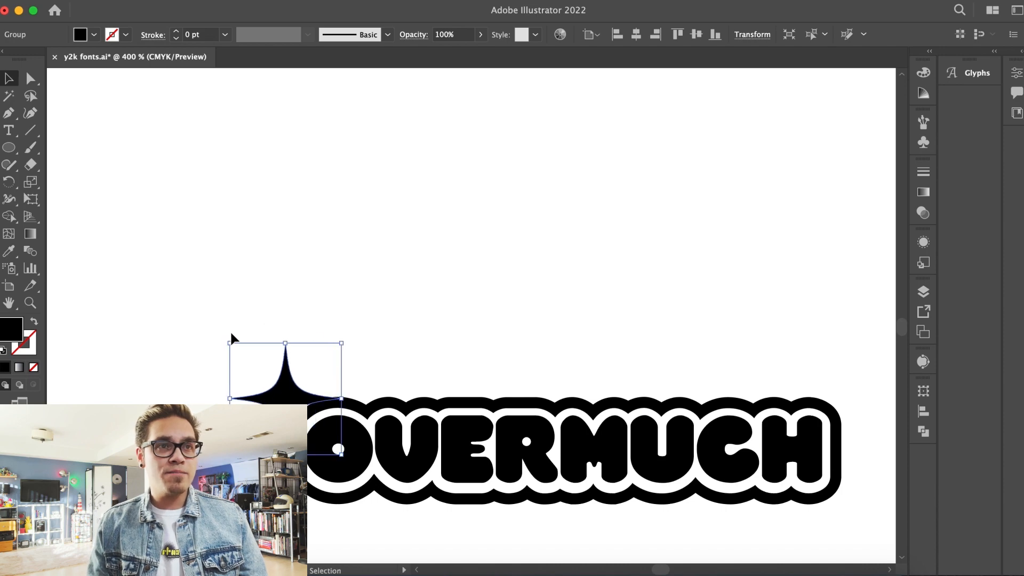
Select a sparkle star piece, then deselect to review the finished OVERMUCH logo.
click(226, 313)
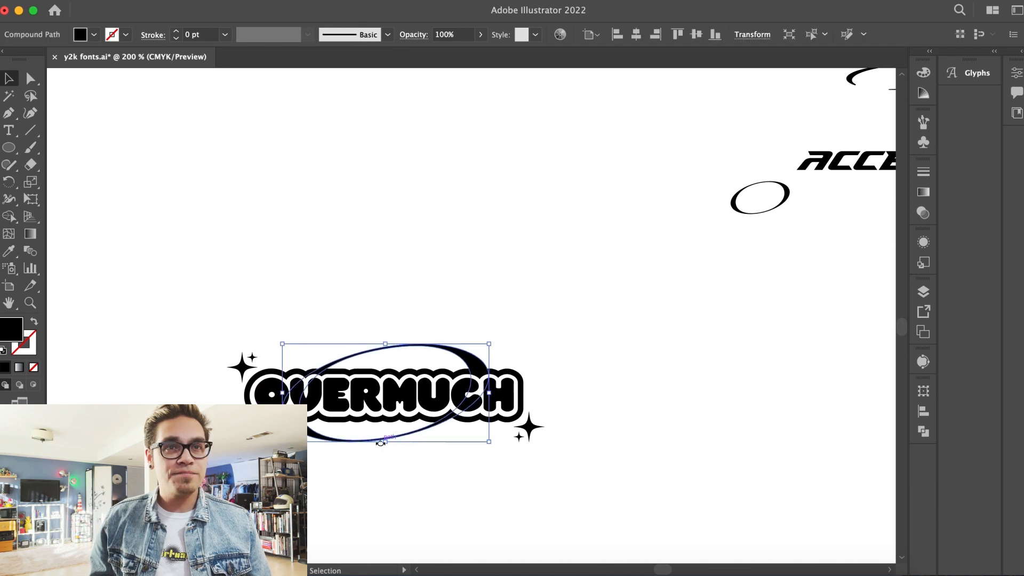
click(192, 307)
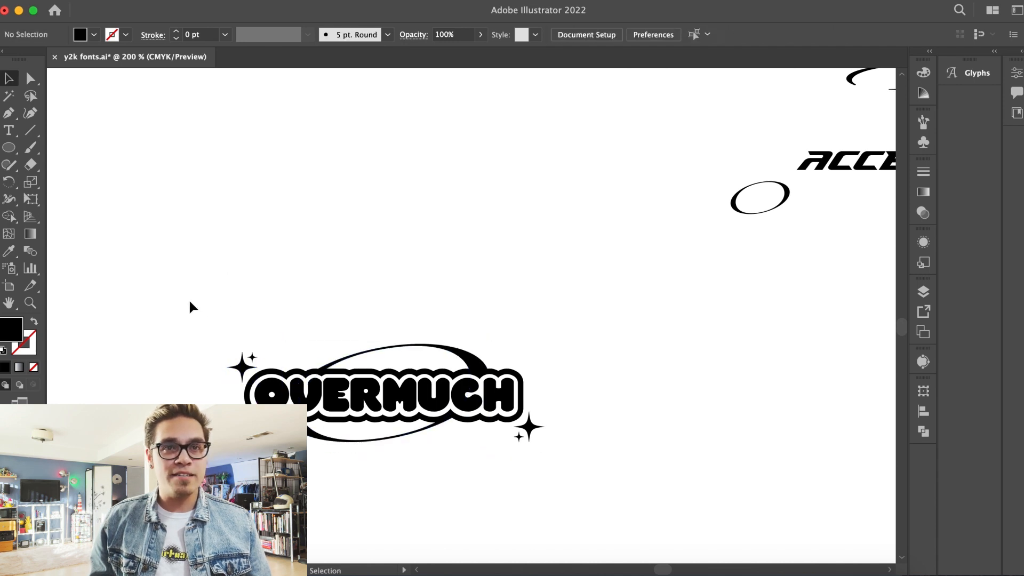
click(384, 392)
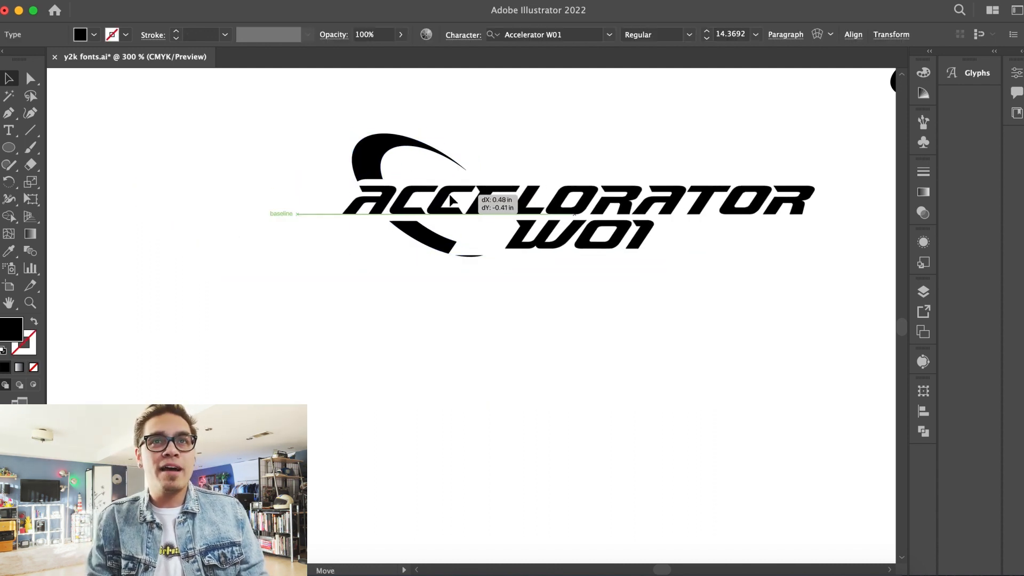
Edit the ACCELORATOR lettering with the Type tool to separate 01 into its own text.
click(345, 150)
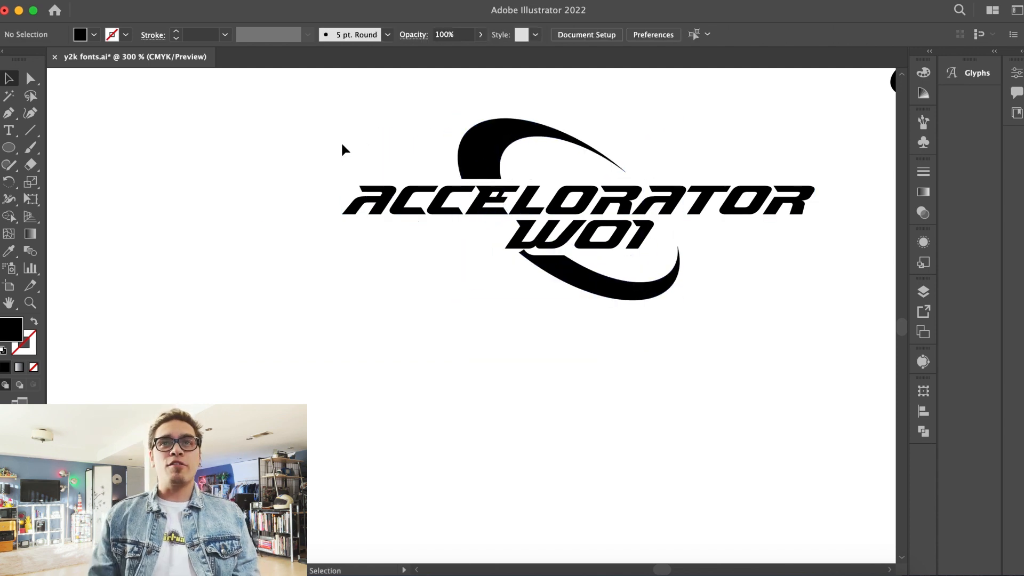
click(9, 130)
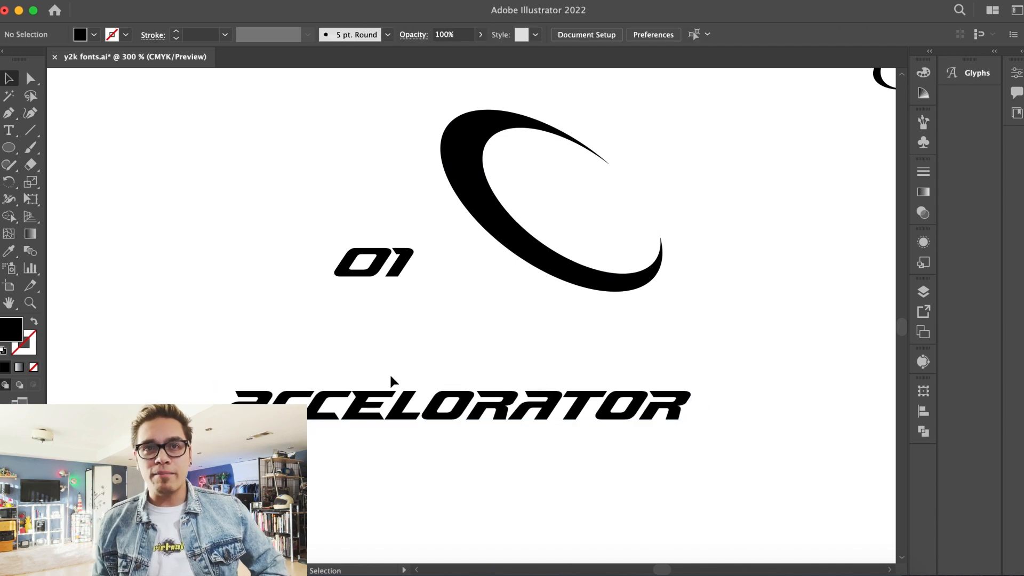
click(9, 130)
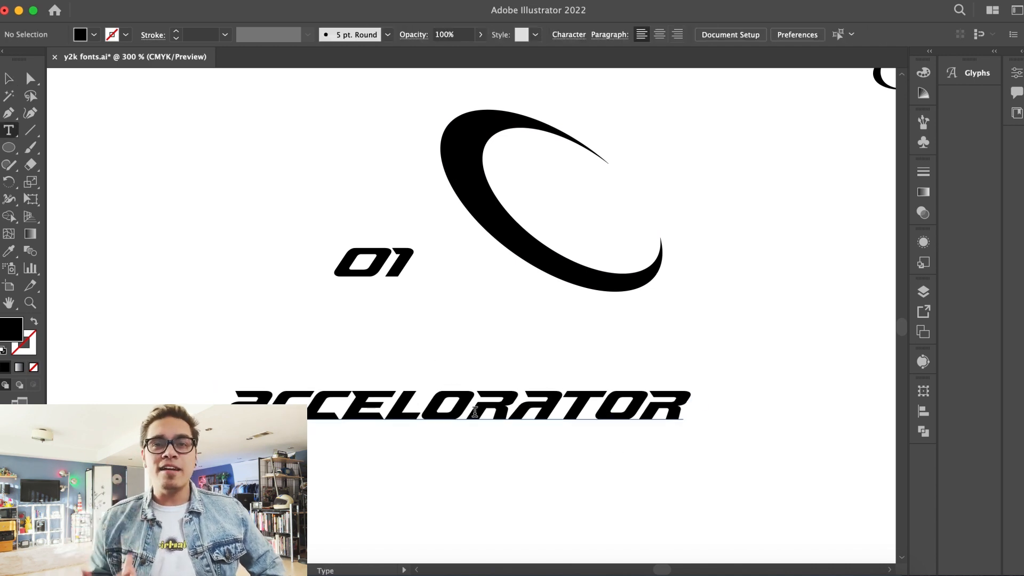
click(388, 403)
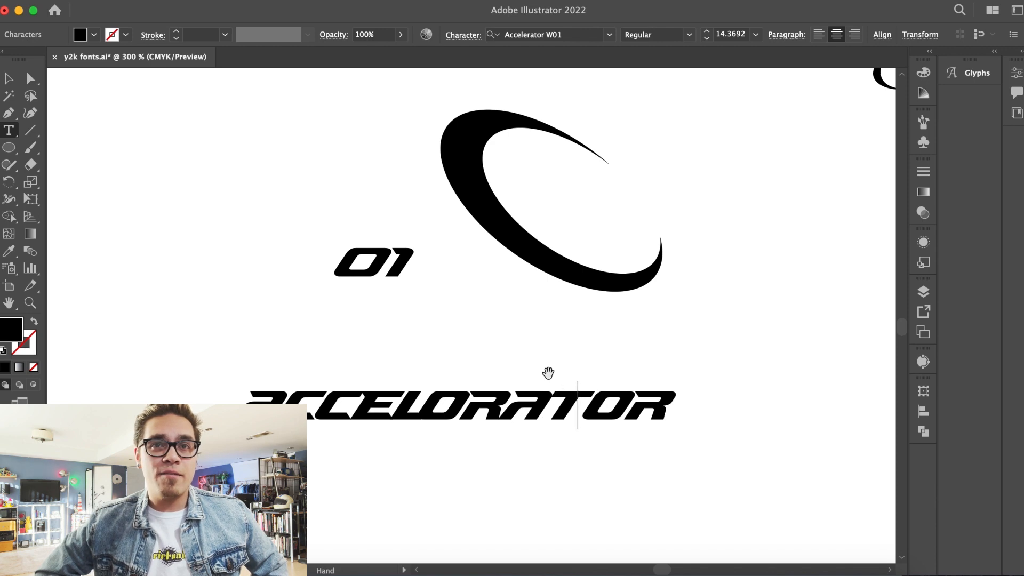
click(9, 147)
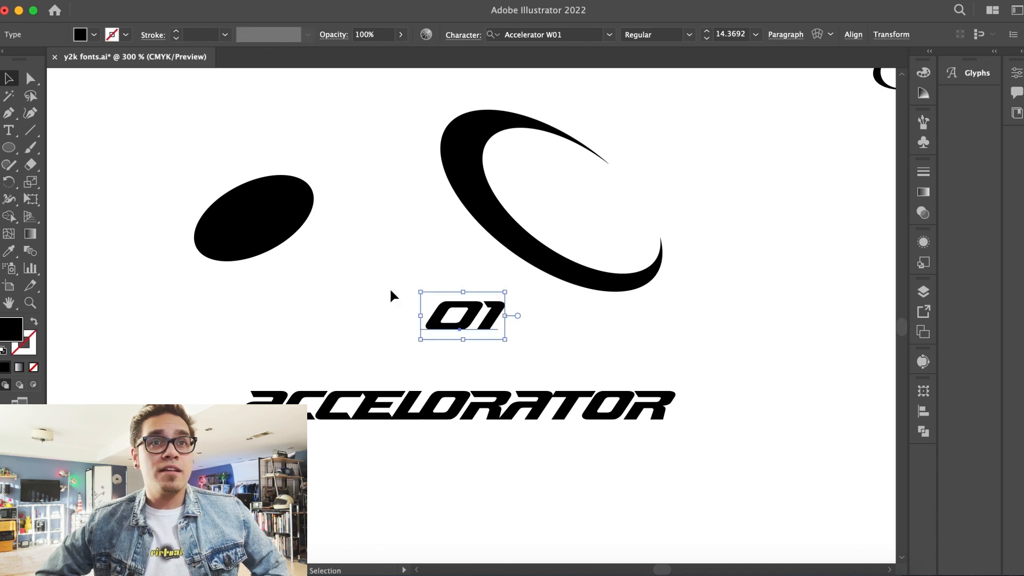
Punch 01 out of the tilted black oval with Minus Front to form a ring.
click(853, 34)
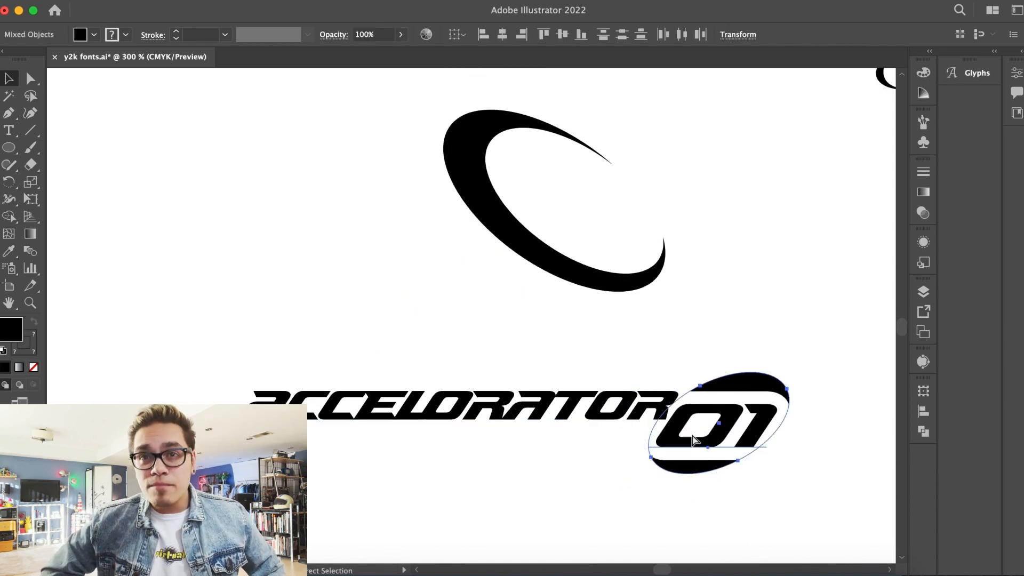
click(449, 366)
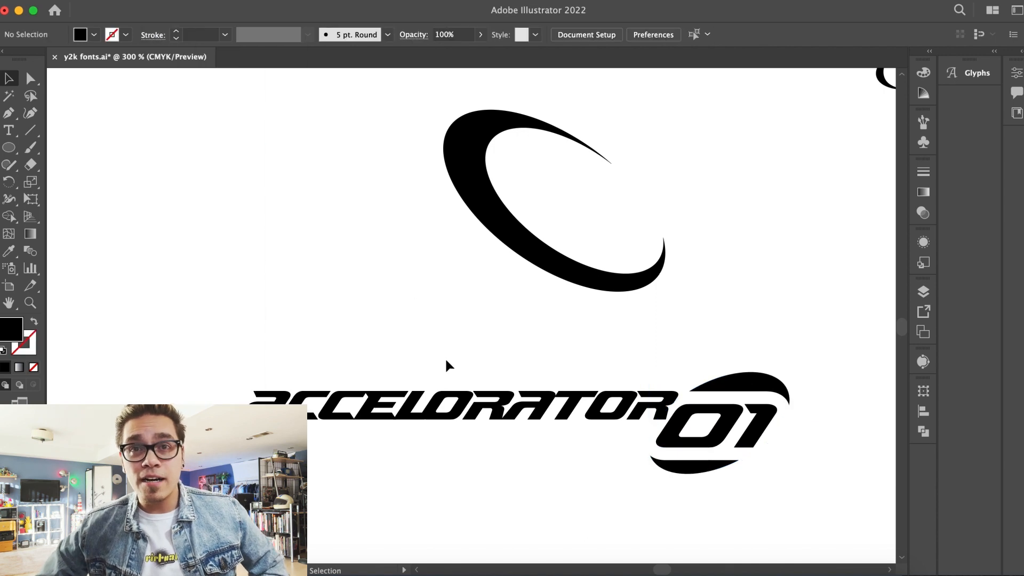
click(719, 423)
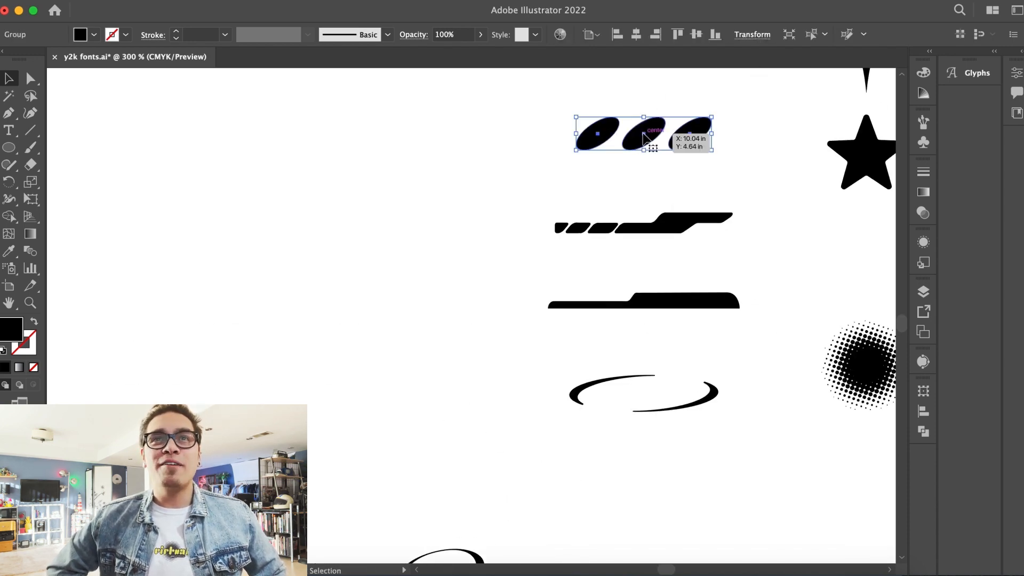
Open the Fill swatches for the three small ovals.
click(93, 34)
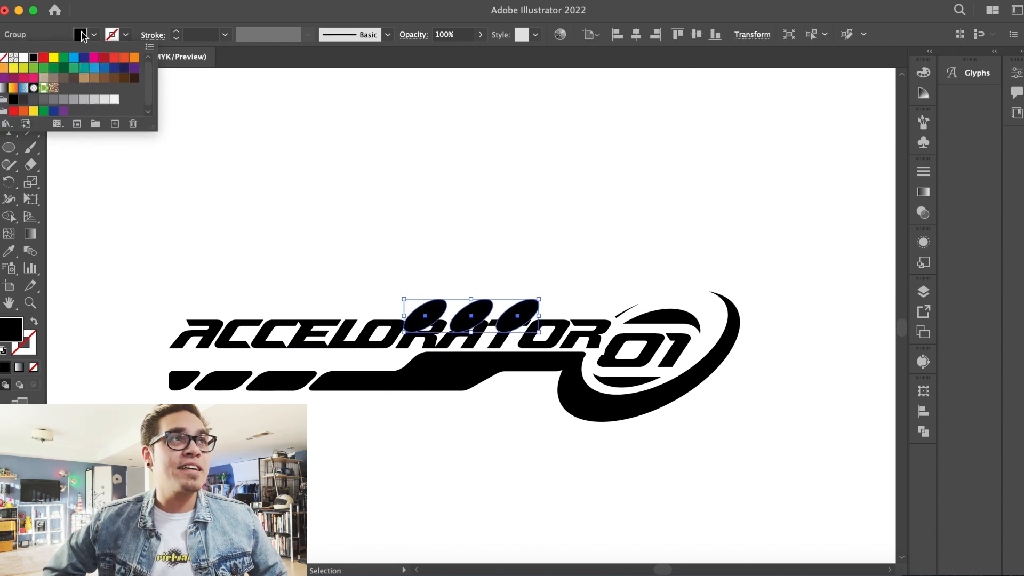